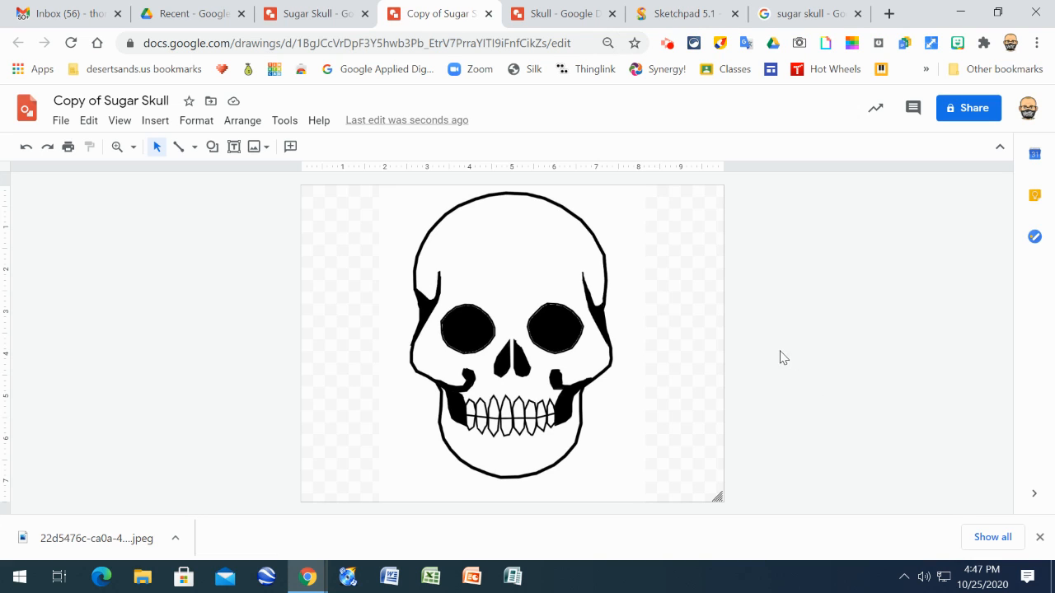
Browse the Google Images results for "sugar skull" to gather decoration ideas
click(807, 14)
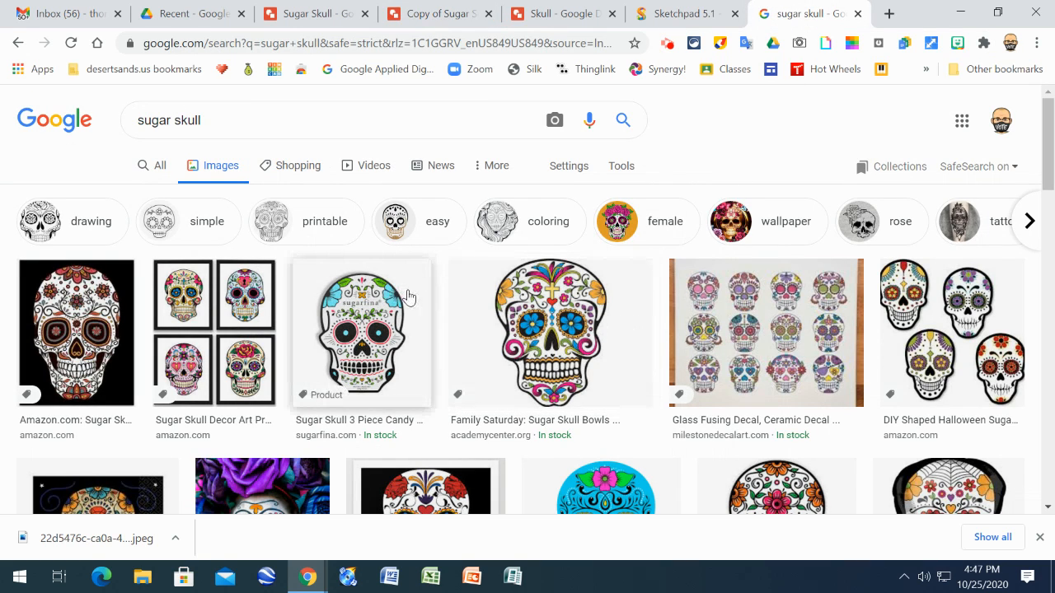
scroll(down, 3)
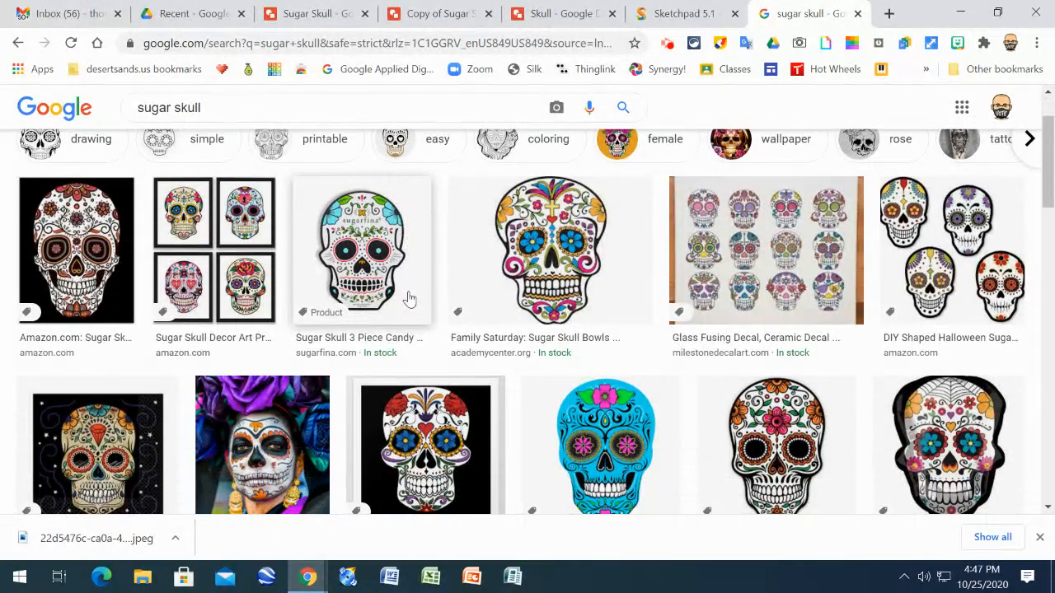
mouse_move(676, 288)
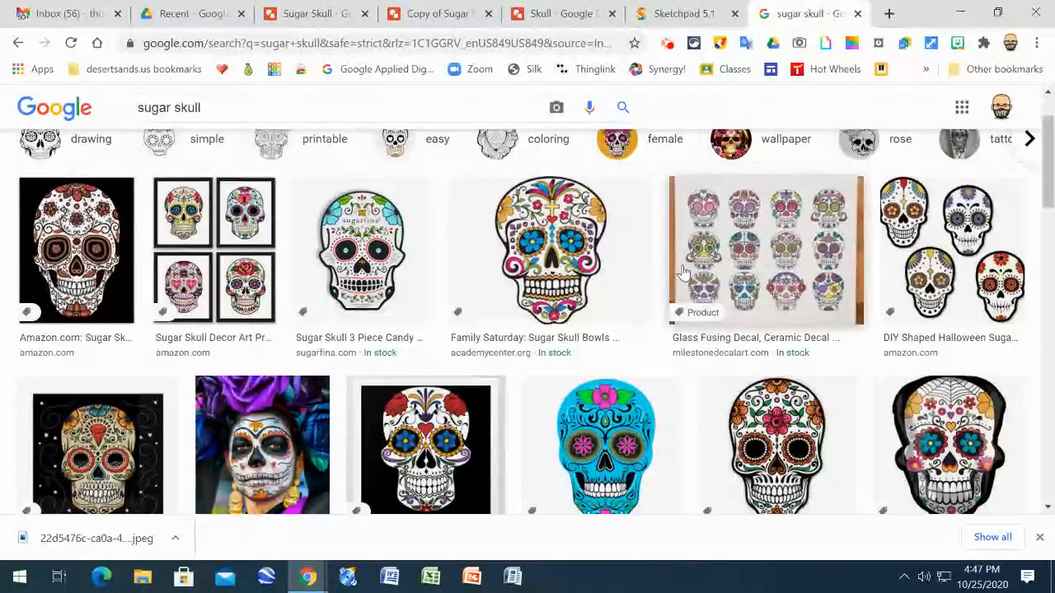
scroll(down, 3)
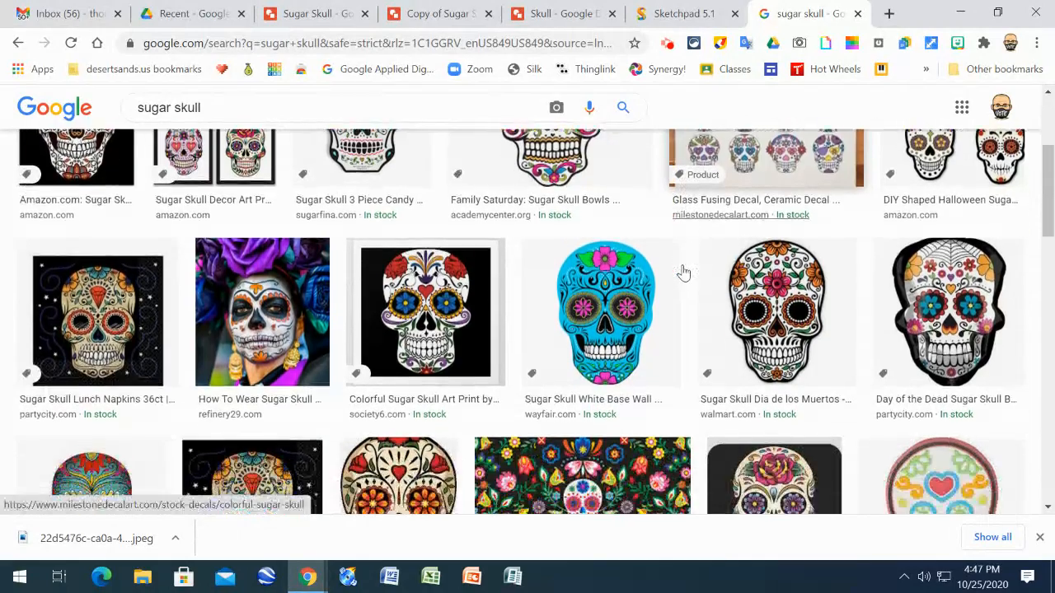
scroll(down, 3)
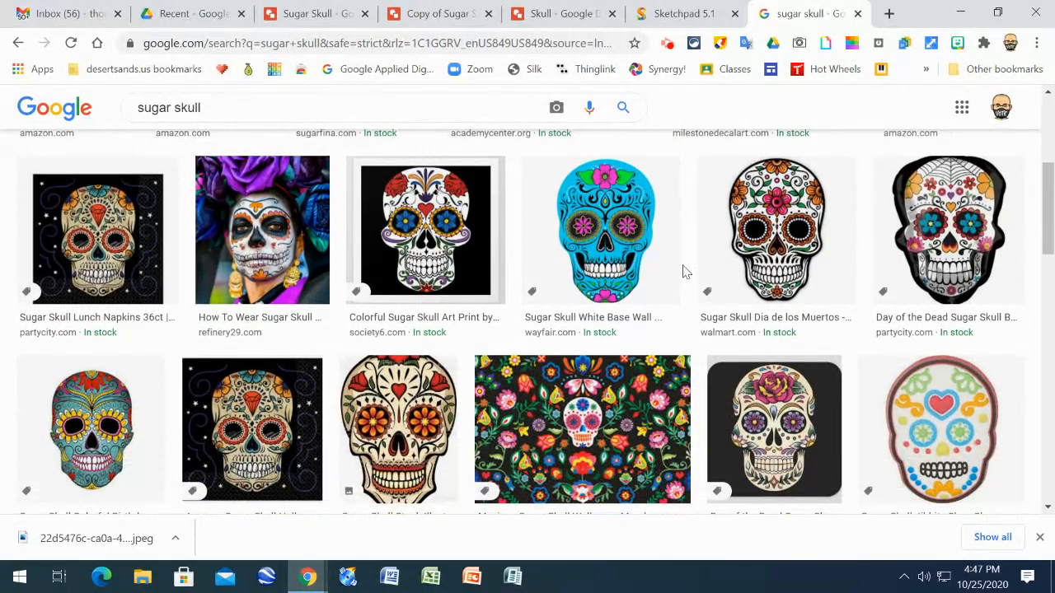
scroll(down, 3)
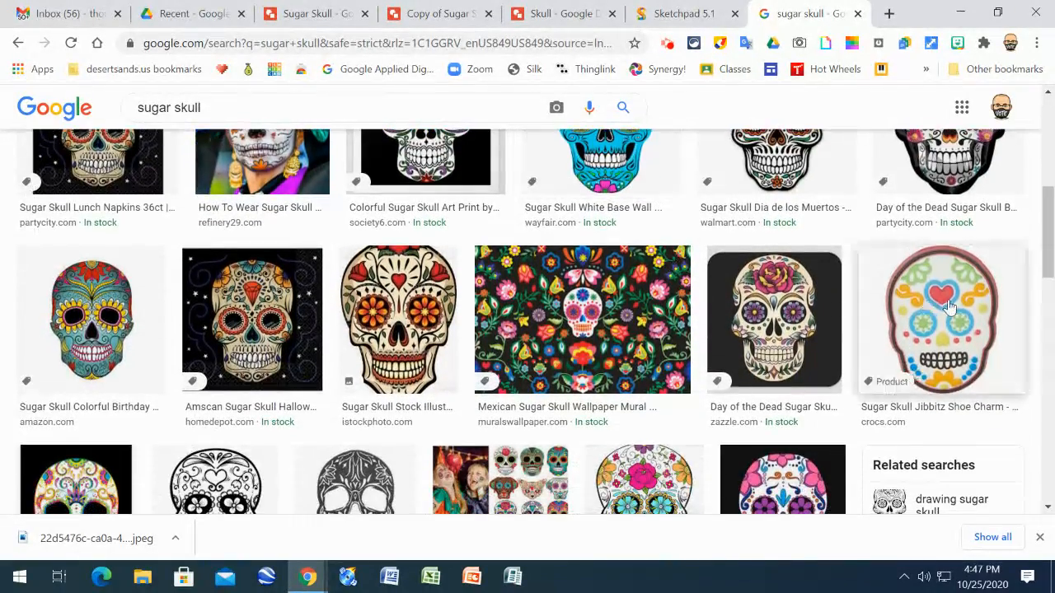
scroll(down, 3)
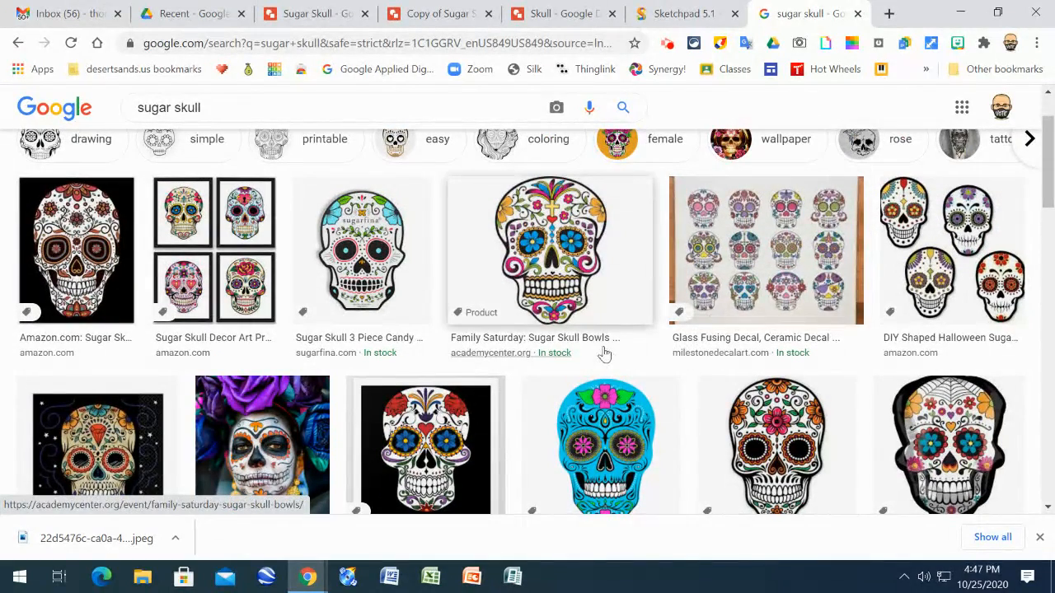
mouse_move(558, 366)
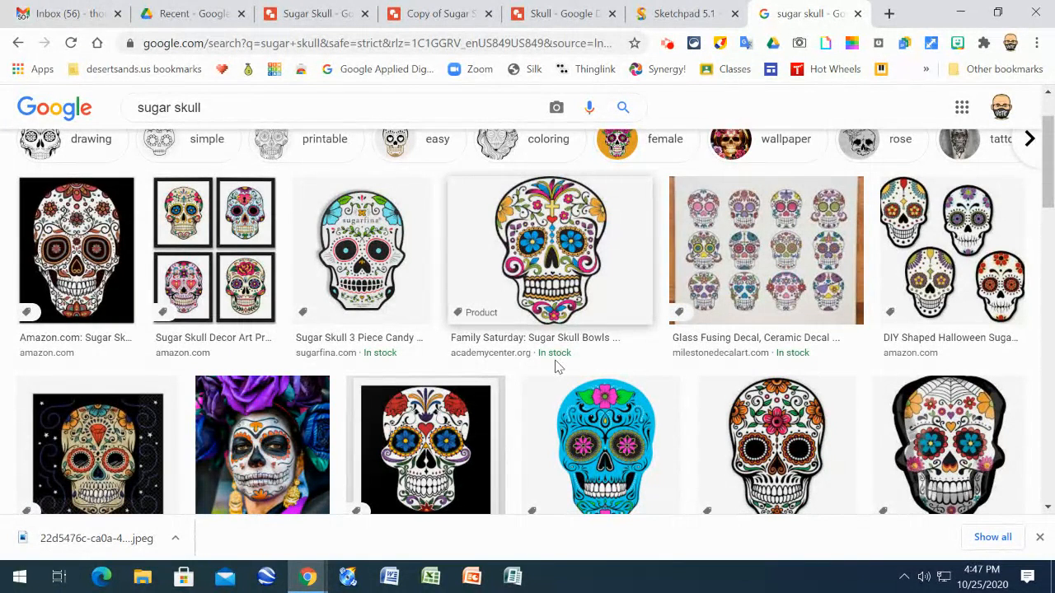
mouse_move(524, 346)
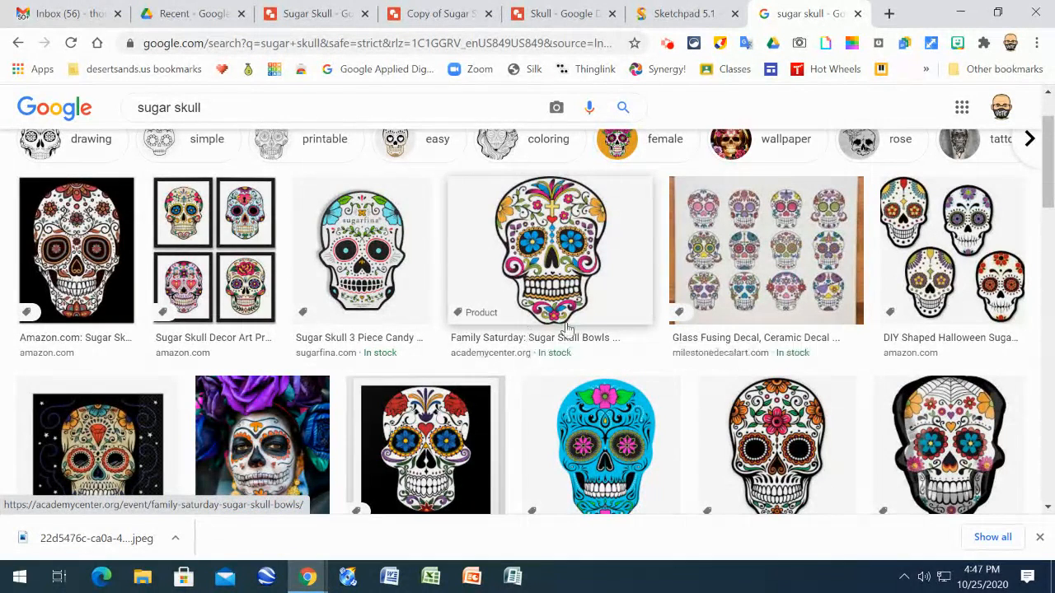
mouse_move(693, 430)
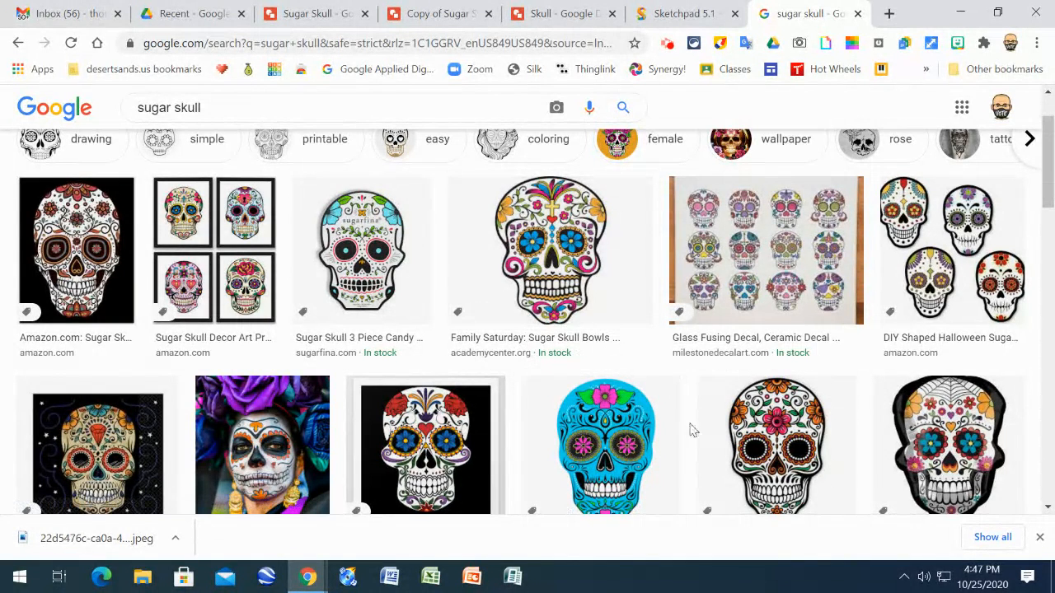
mouse_move(412, 314)
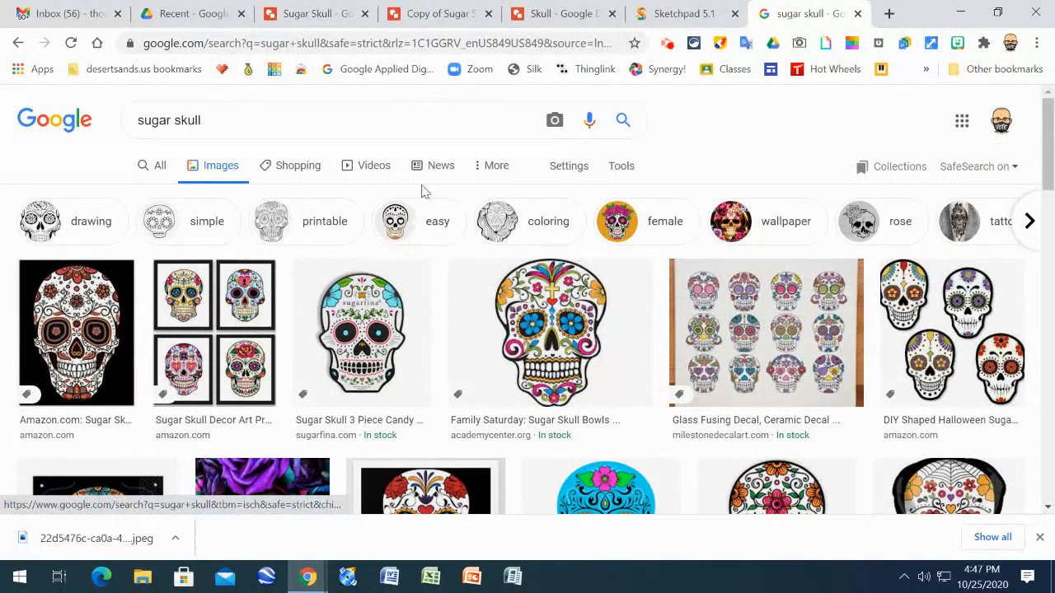
mouse_move(114, 246)
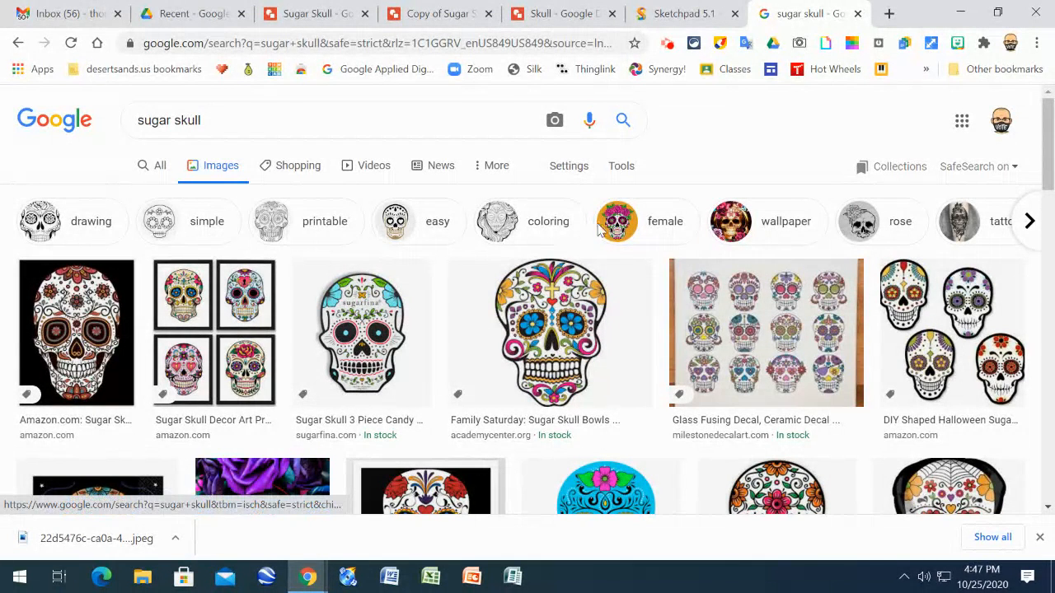
mouse_move(475, 368)
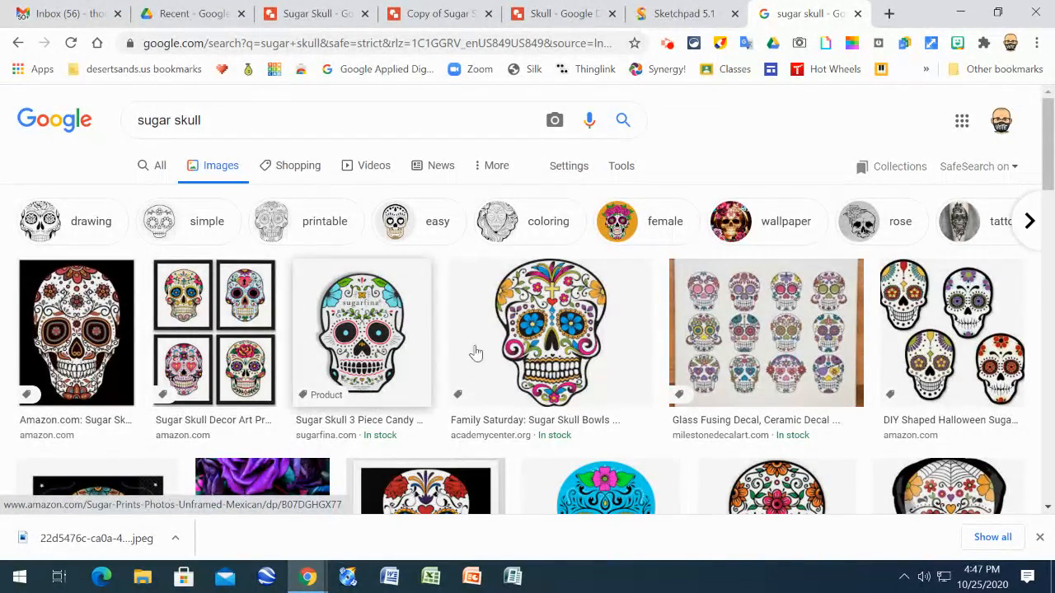
scroll(down, 3)
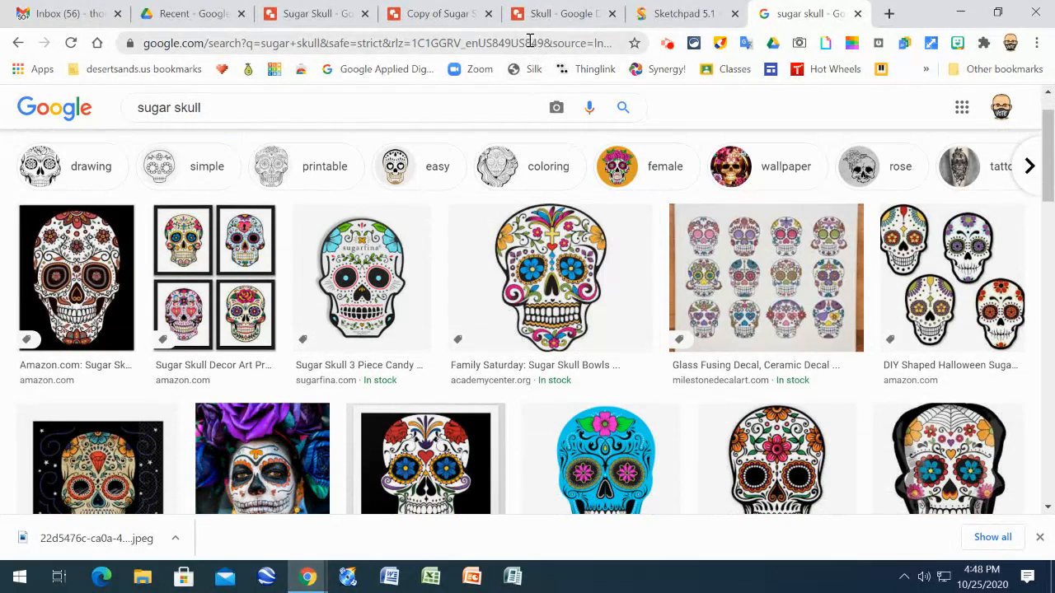
Glance at the finished decorated skull, then return to the blank 'Copy of Sugar Skull' outline
click(554, 13)
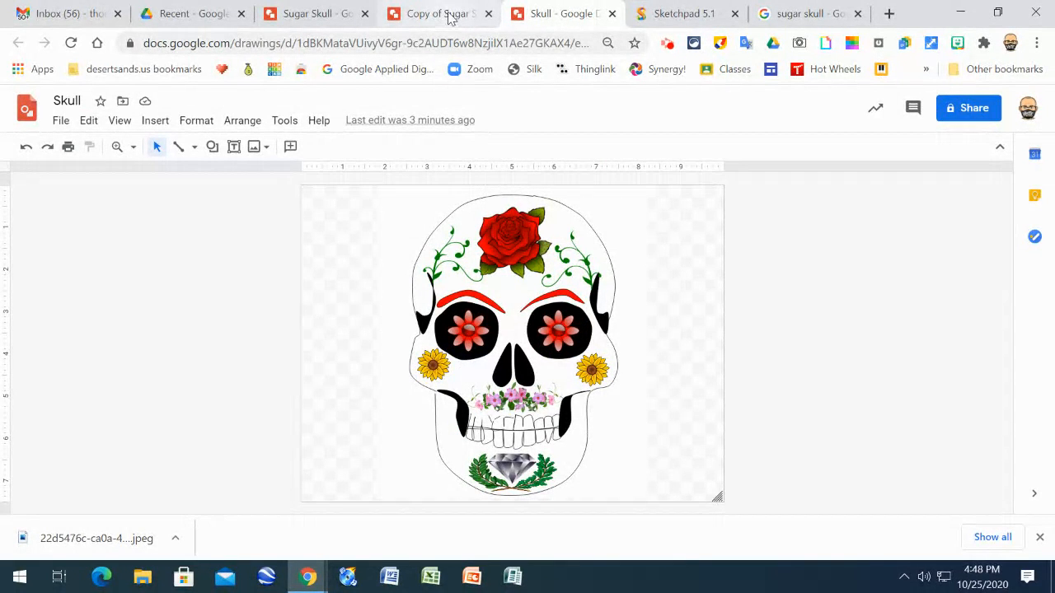
mouse_move(437, 13)
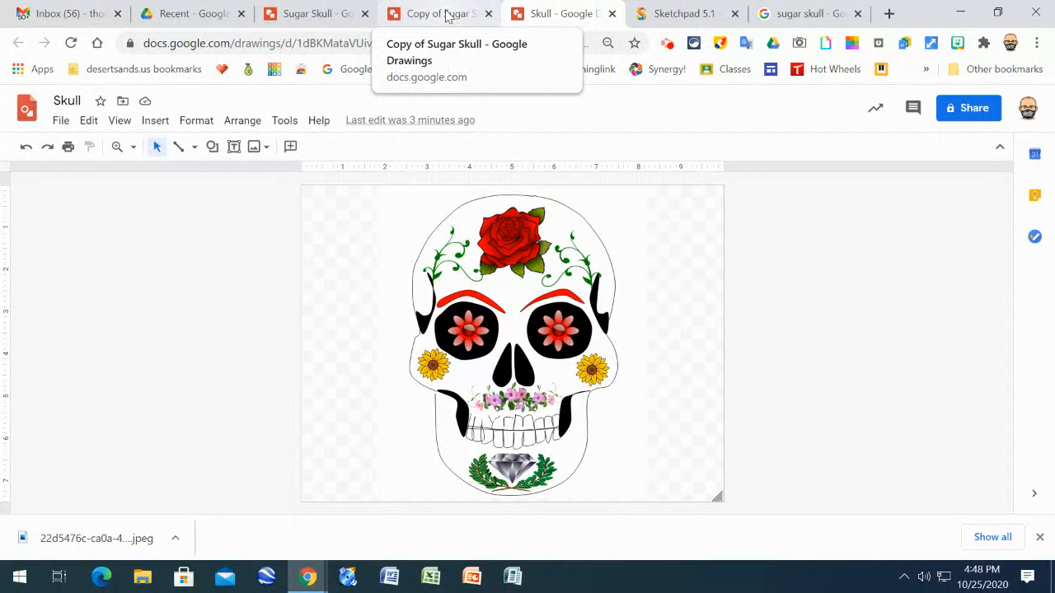
click(437, 13)
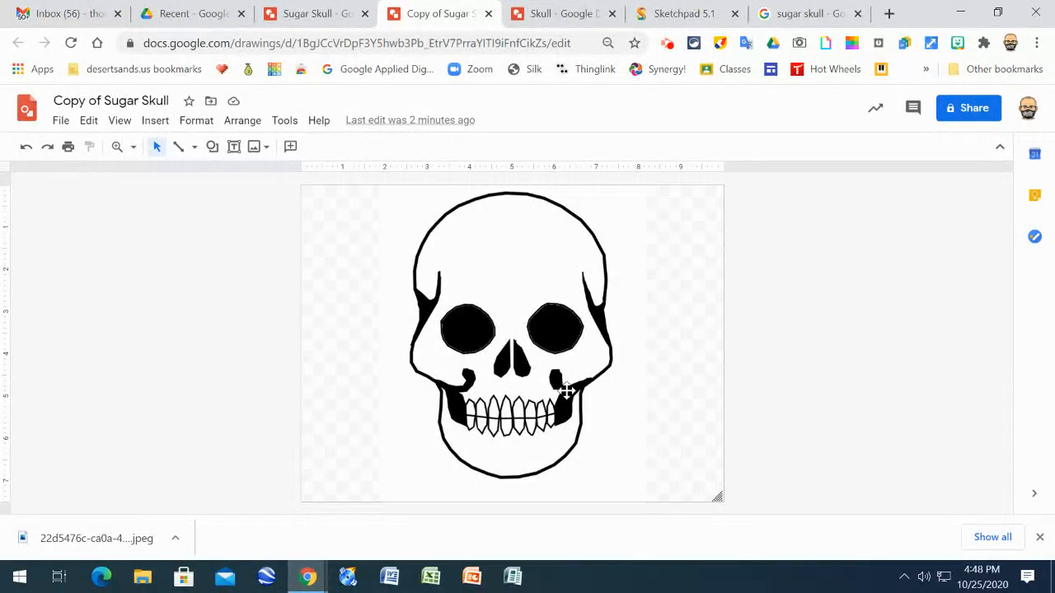
mouse_move(544, 271)
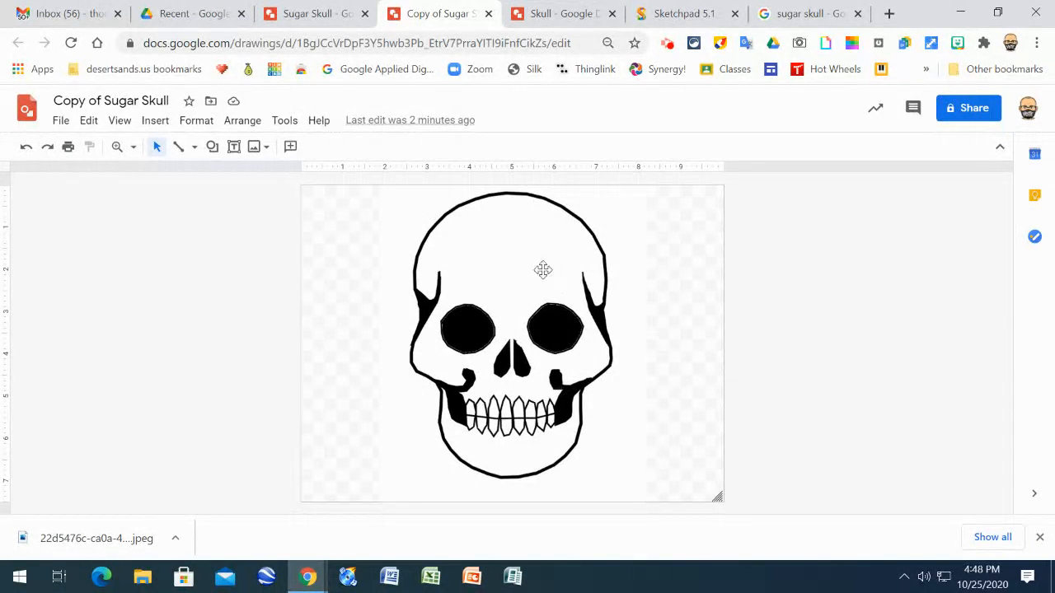
mouse_move(317, 279)
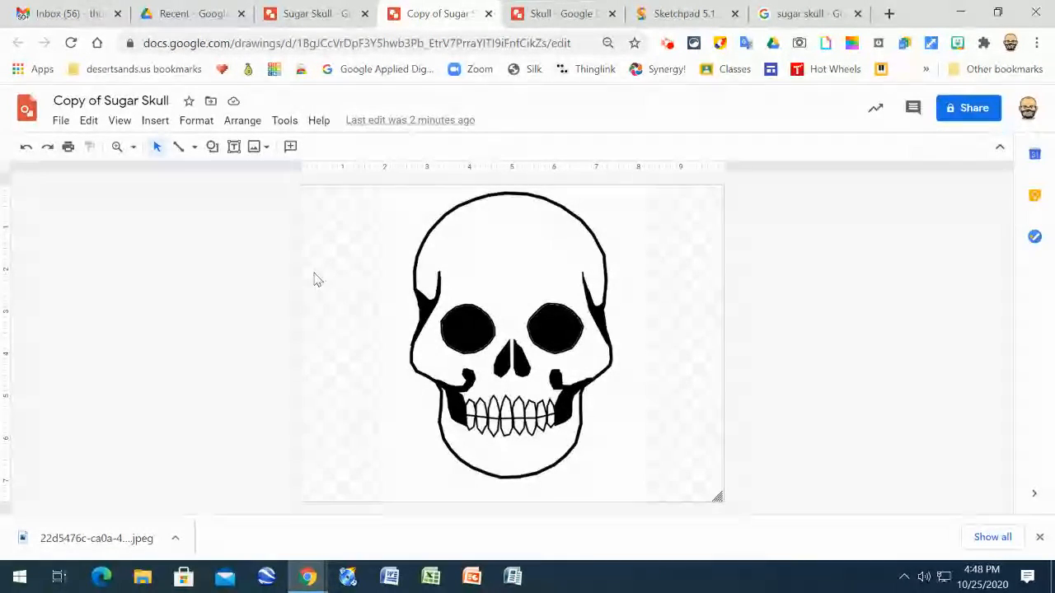
mouse_move(141, 204)
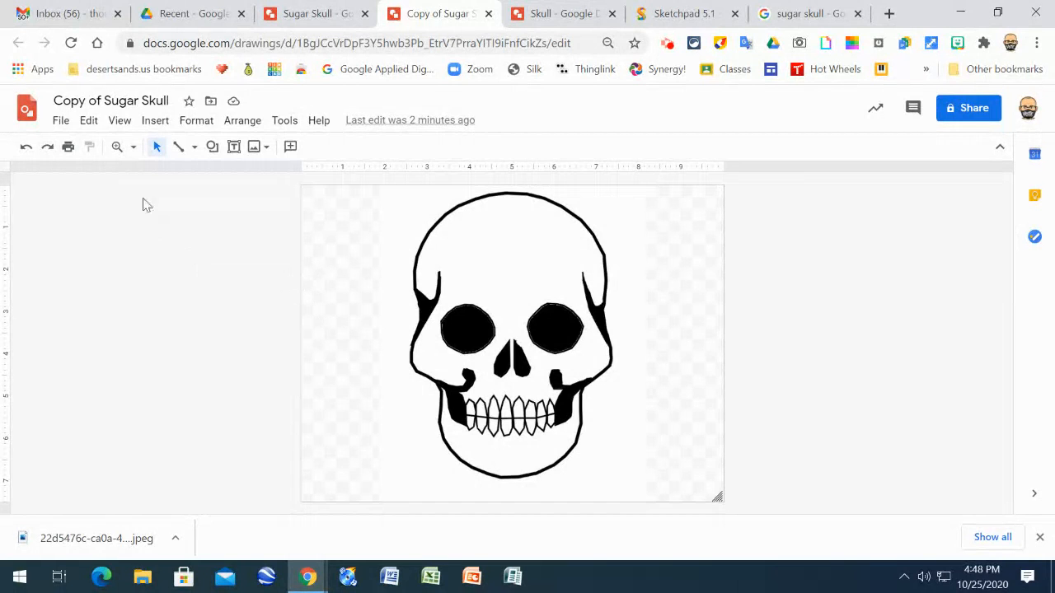
mouse_move(155, 119)
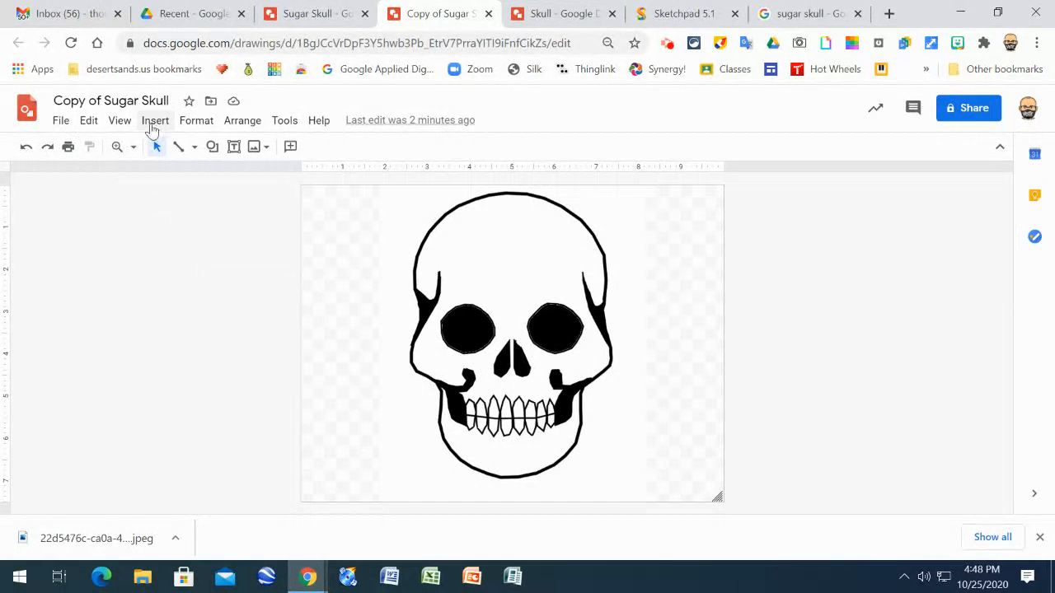
Search the web for transparent tulips from Insert > Image and insert a red tulip
click(155, 121)
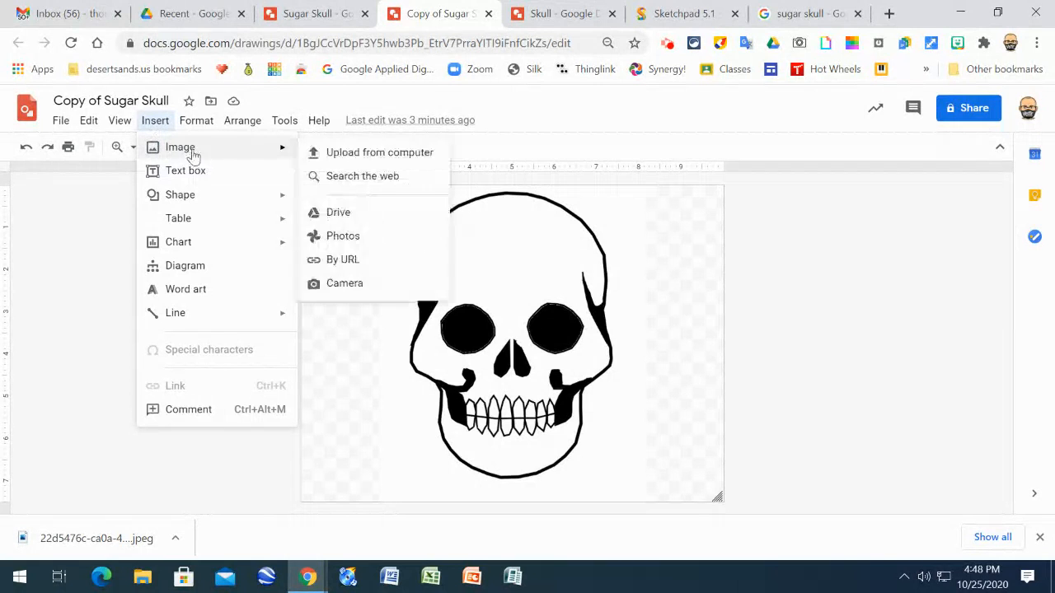
mouse_move(376, 152)
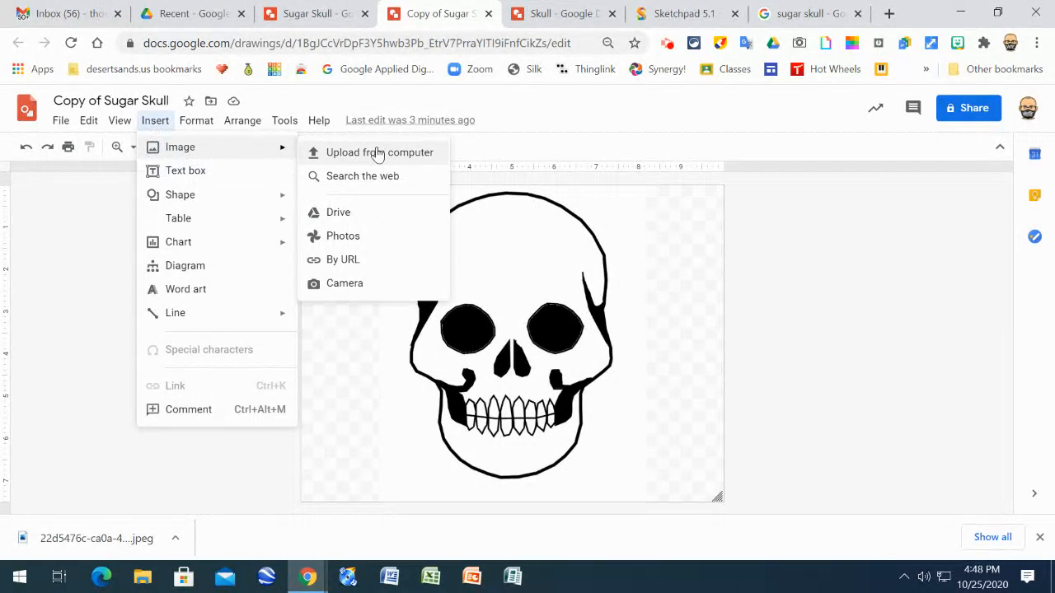
mouse_move(395, 185)
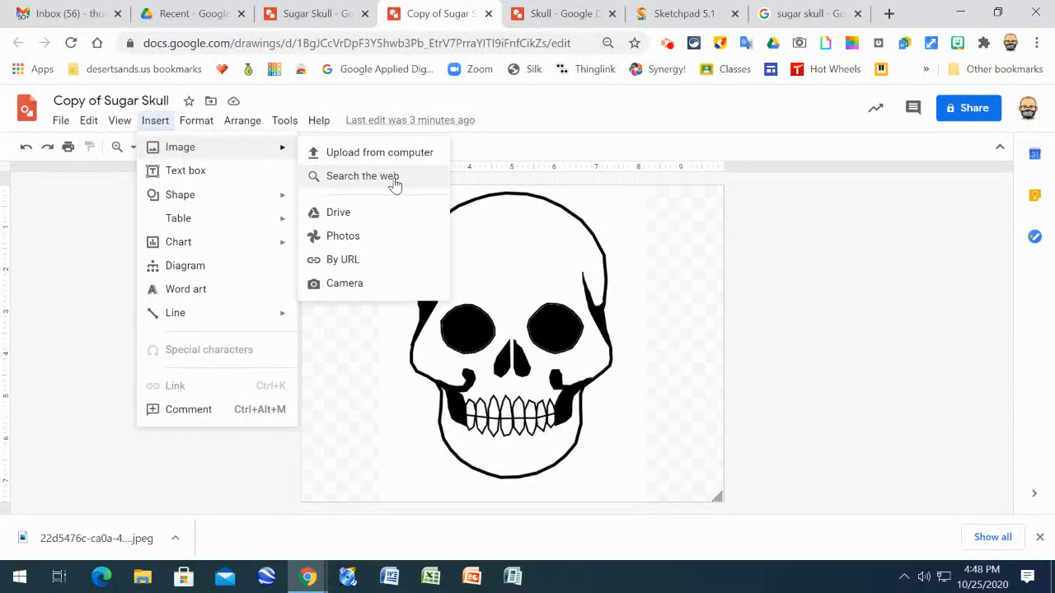
click(361, 176)
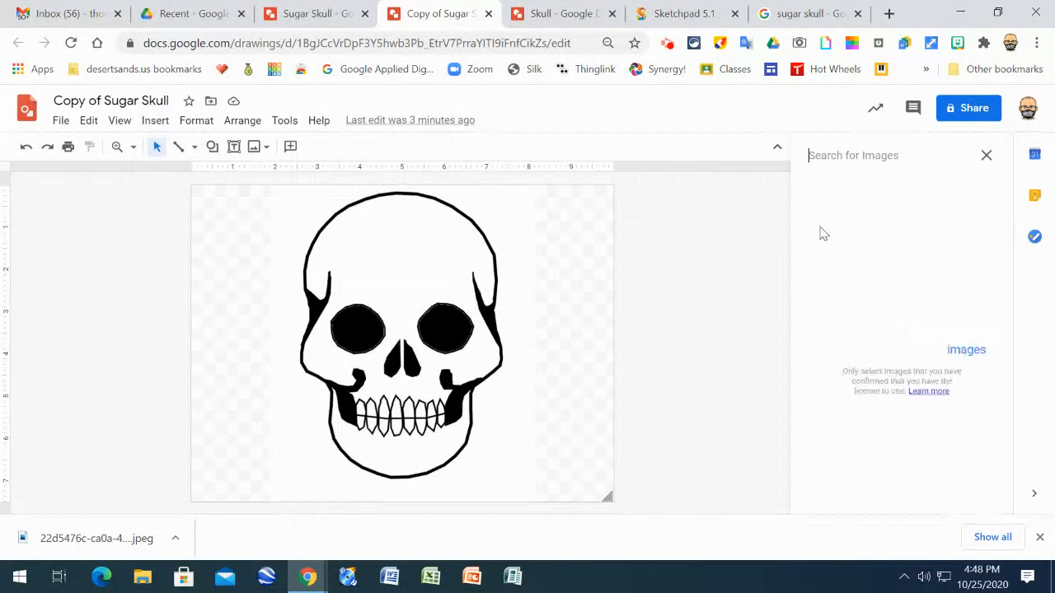
click(854, 155)
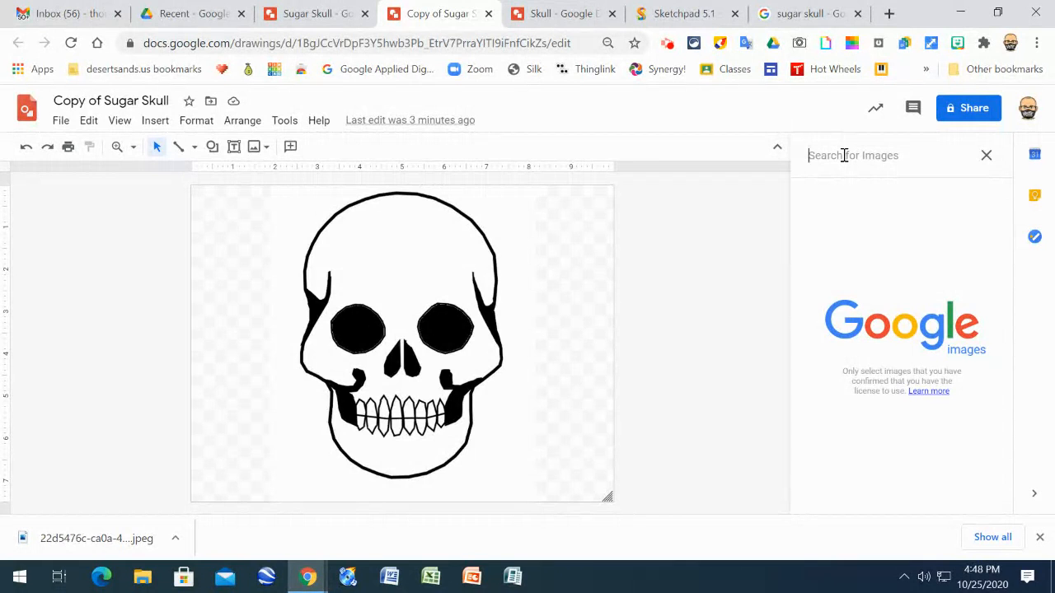
text(tulips)
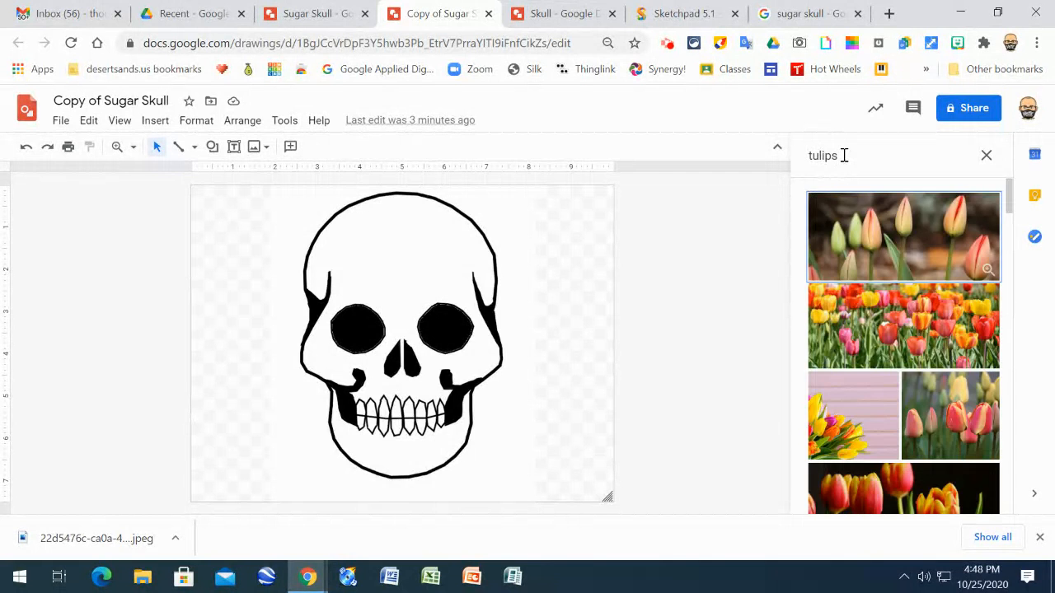
scroll(down, 3)
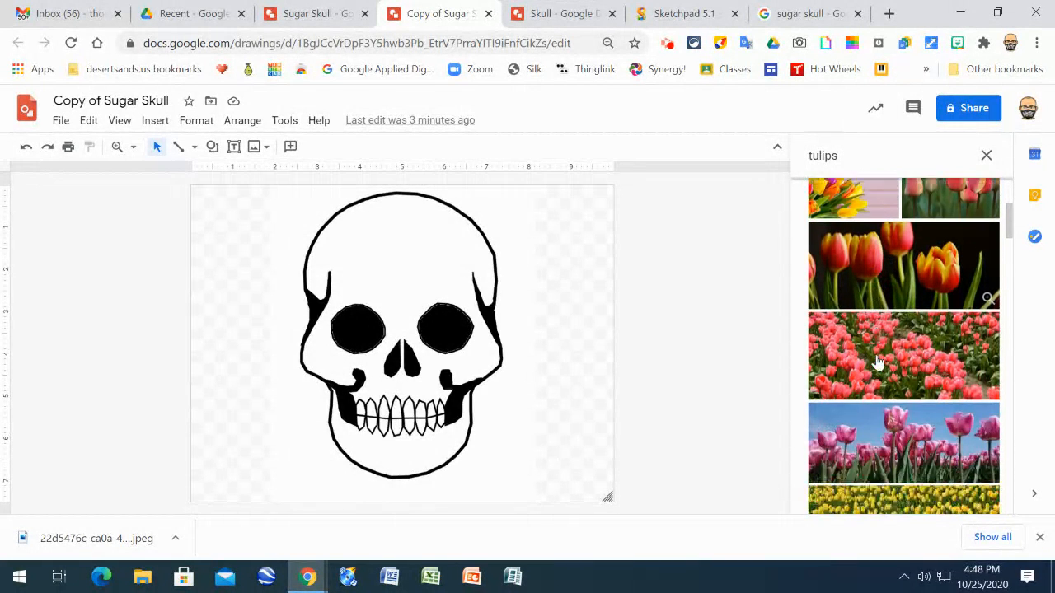
scroll(down, 3)
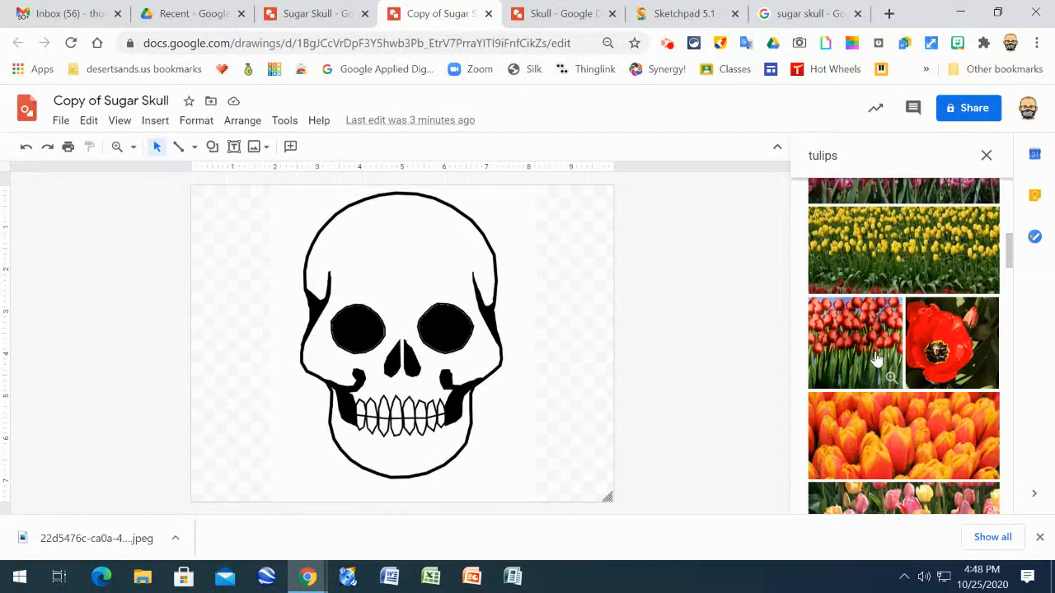
scroll(down, 3)
text(transparent )
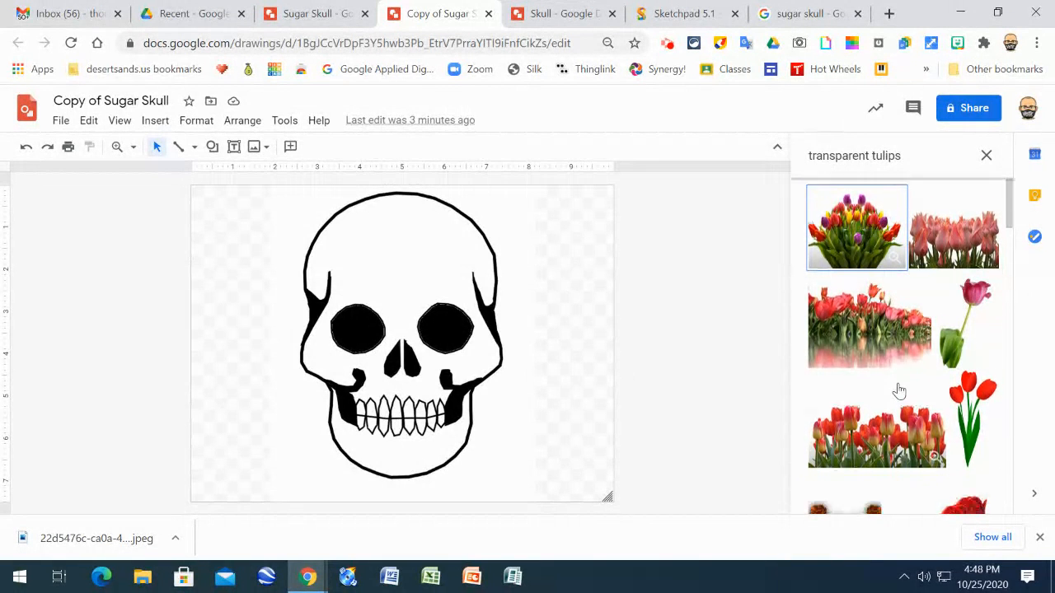
scroll(down, 3)
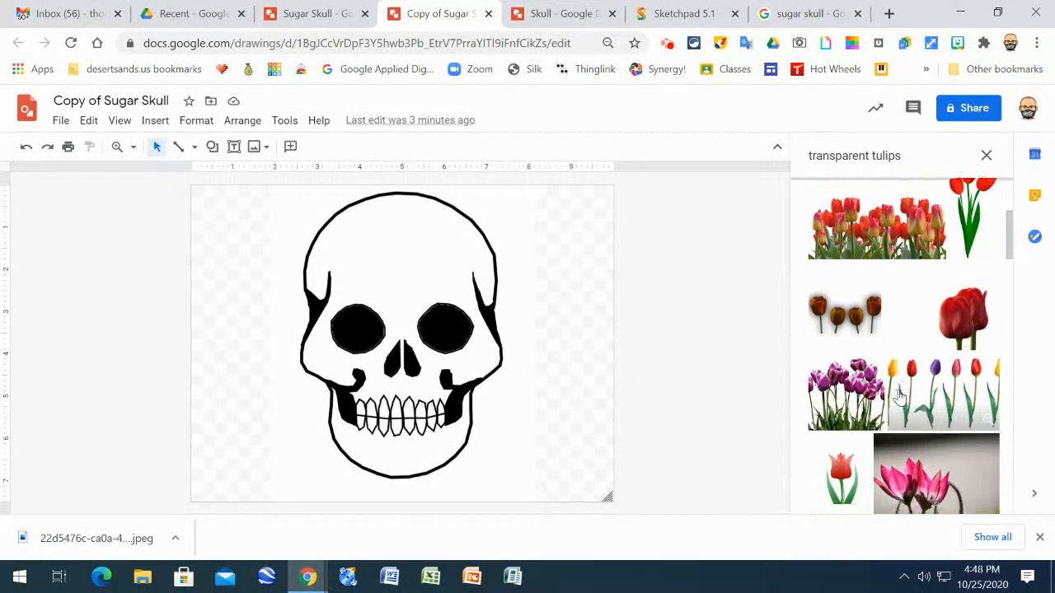
scroll(down, 3)
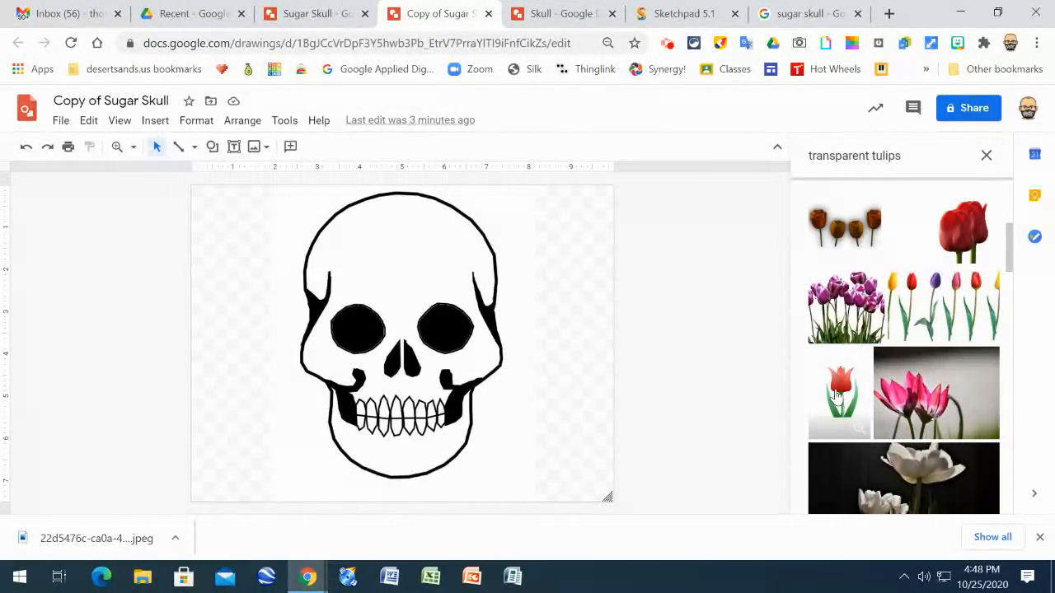
click(986, 155)
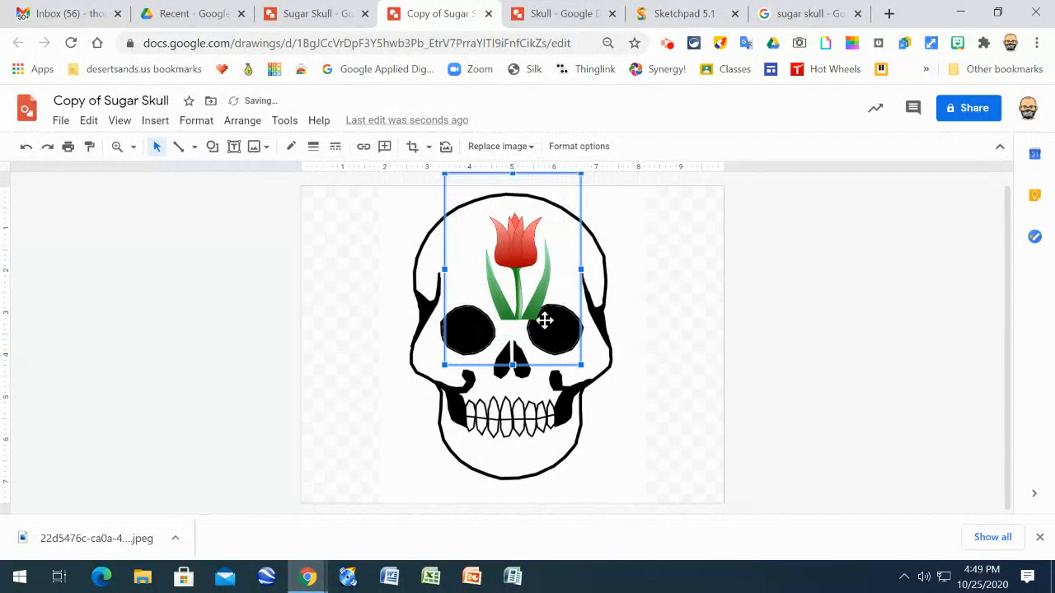
Position and shrink the tulip so it sits centred on the skull's forehead
drag(544, 320, 521, 300)
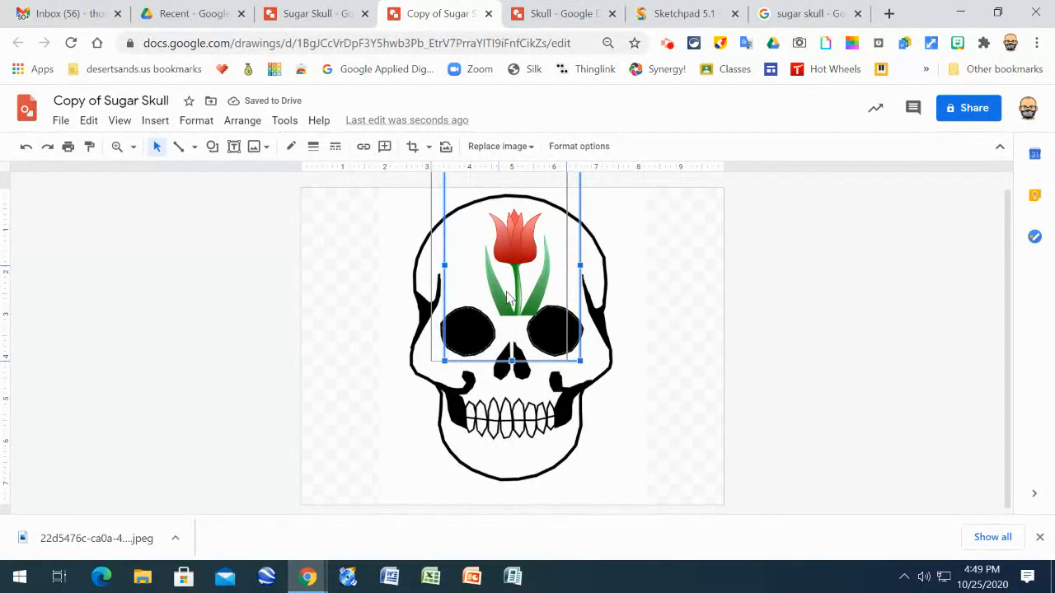
drag(511, 294, 501, 293)
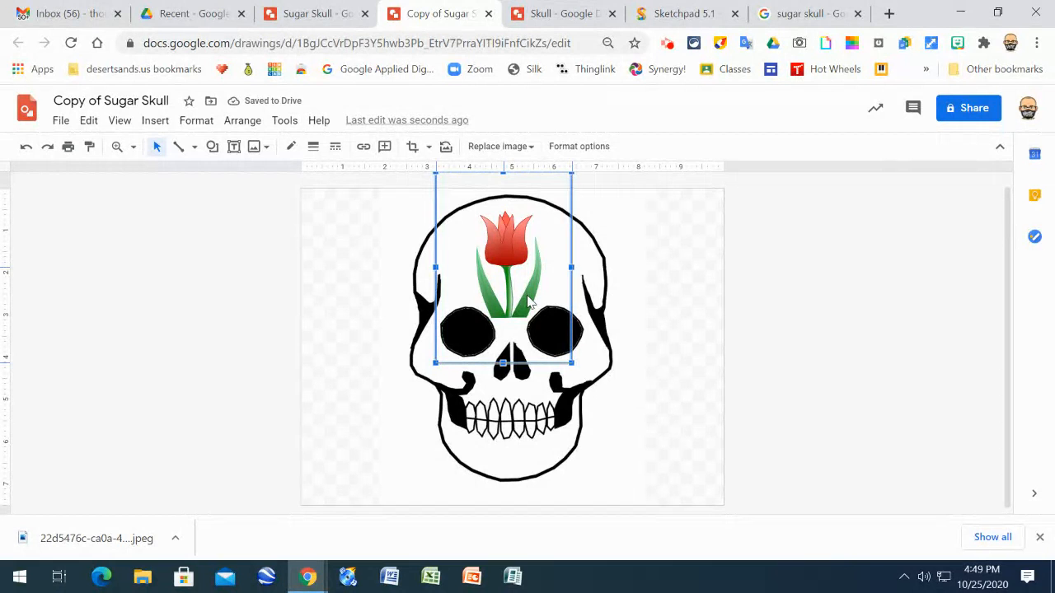
click(854, 310)
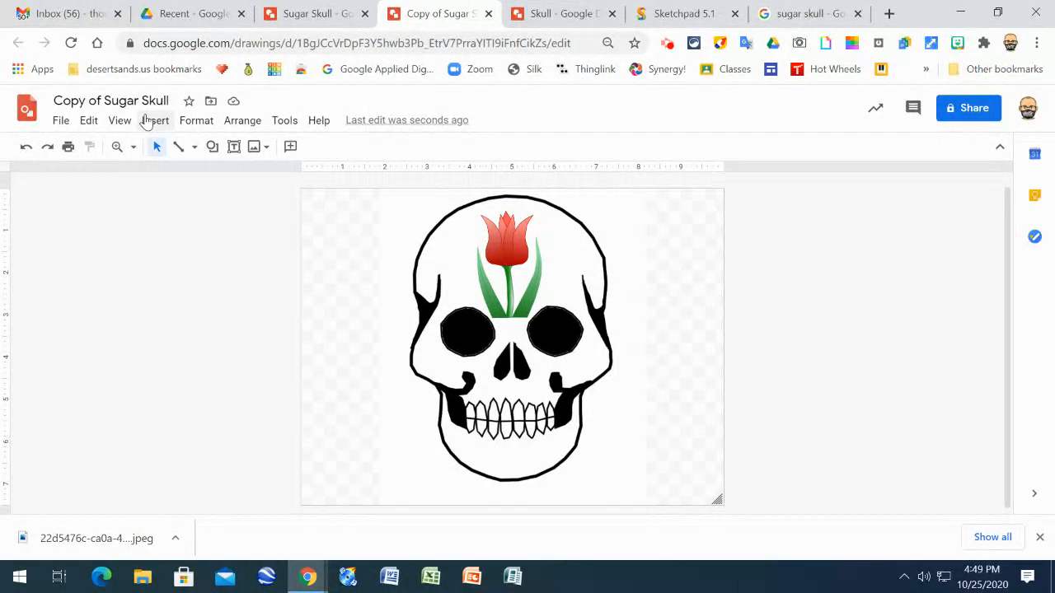
Insert a transparent sunflower from a web image search and place it on the skull's chin at the jaw edge
click(155, 121)
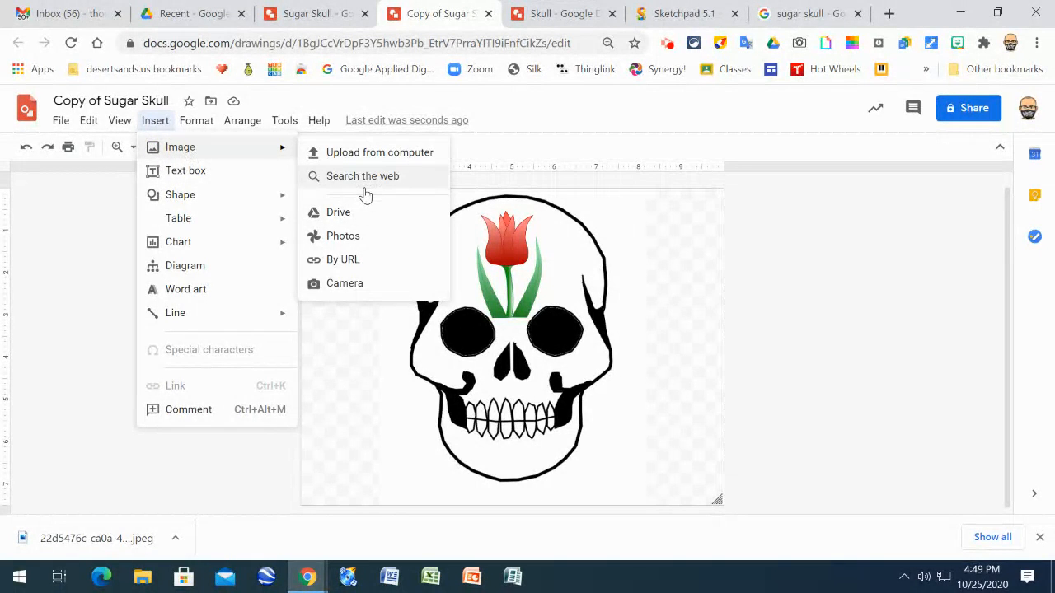
click(364, 174)
text(transparent sun)
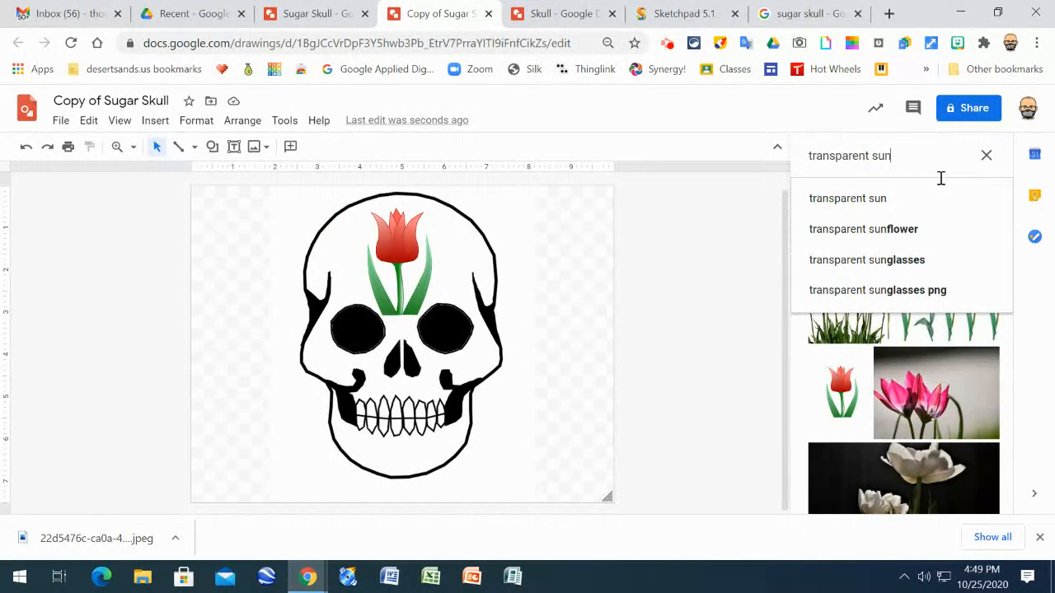
text(flowers)
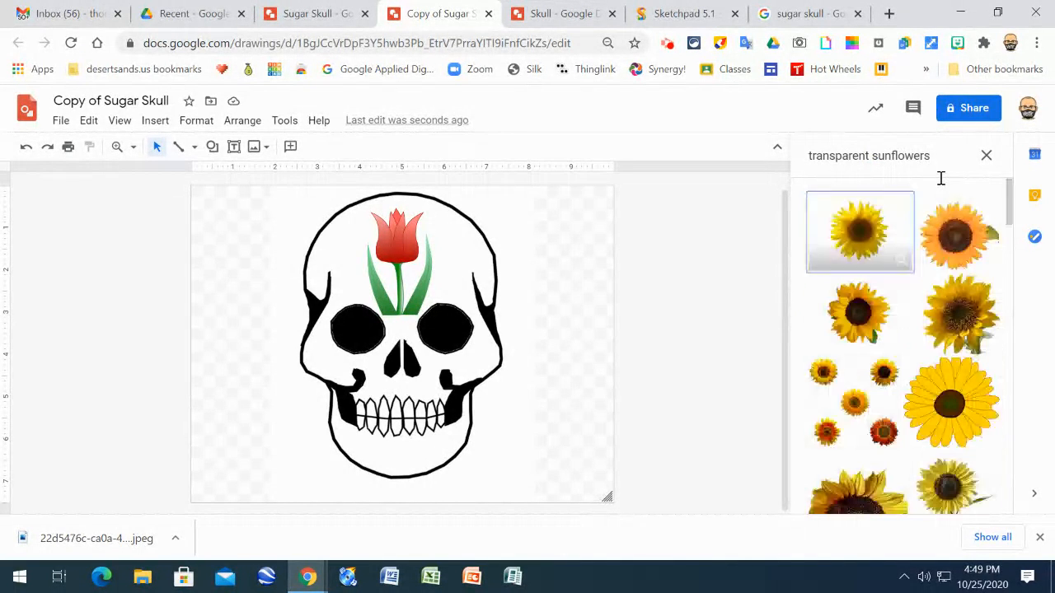
mouse_move(850, 237)
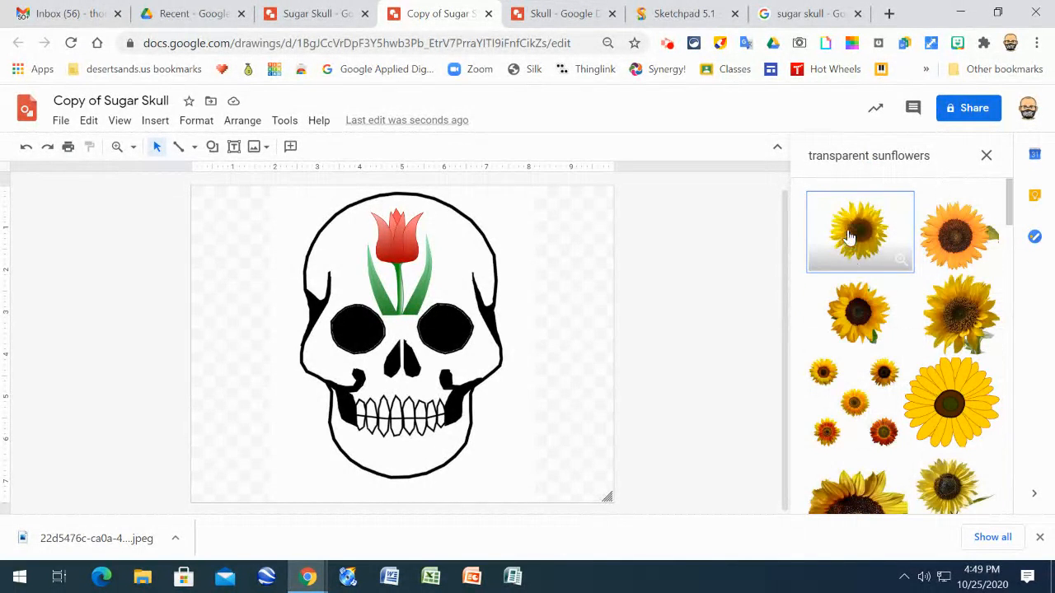
mouse_move(857, 234)
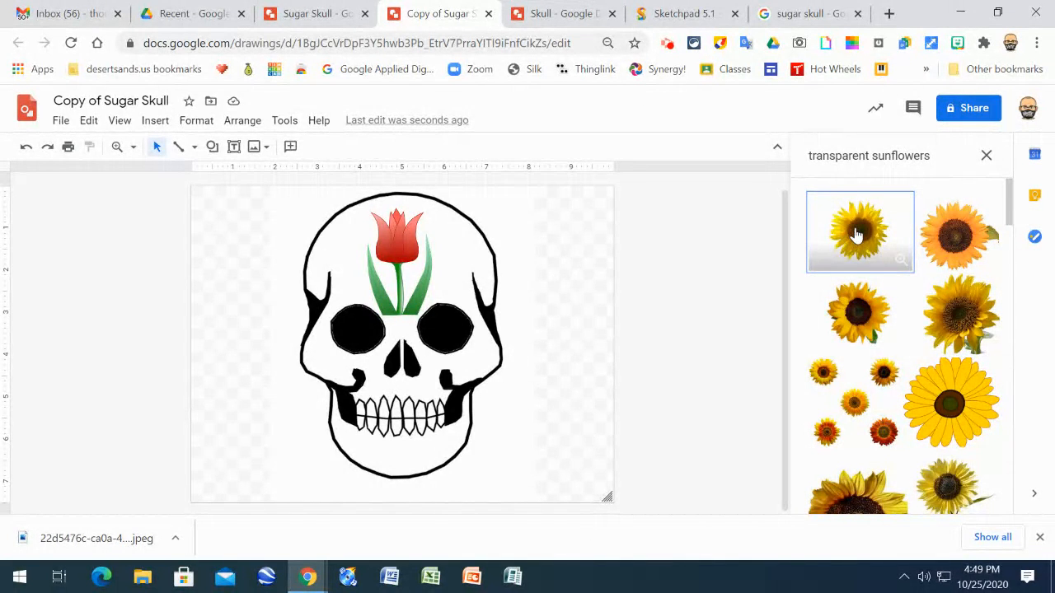
mouse_move(857, 241)
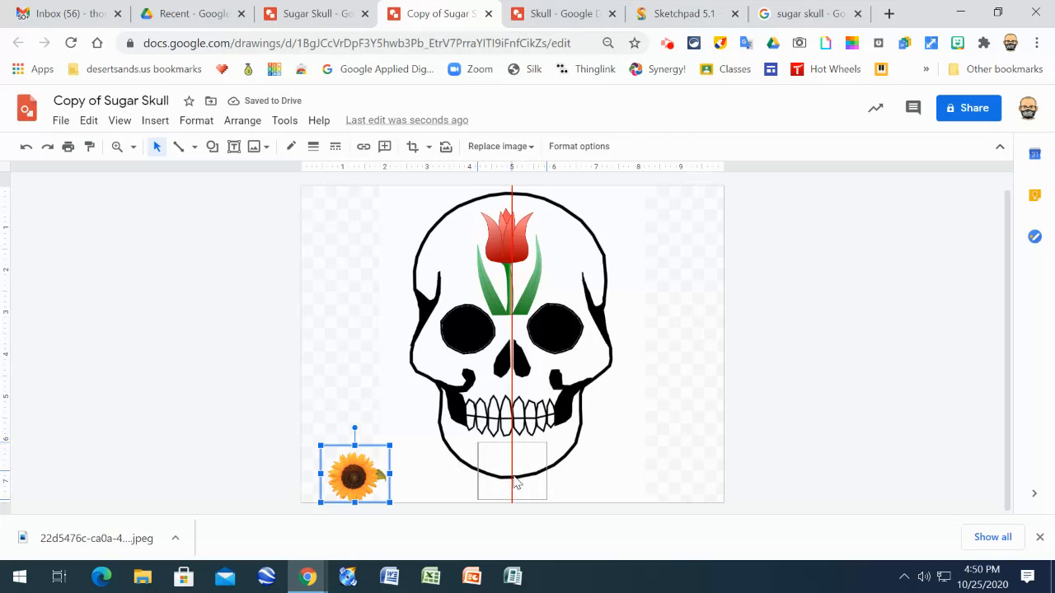
drag(354, 471, 511, 471)
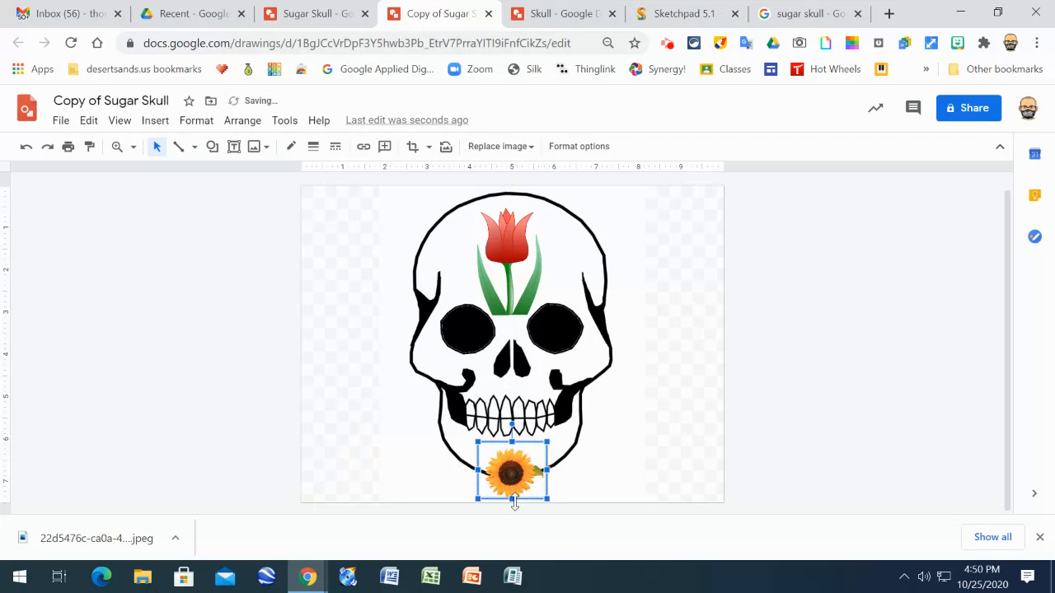
drag(514, 475, 511, 470)
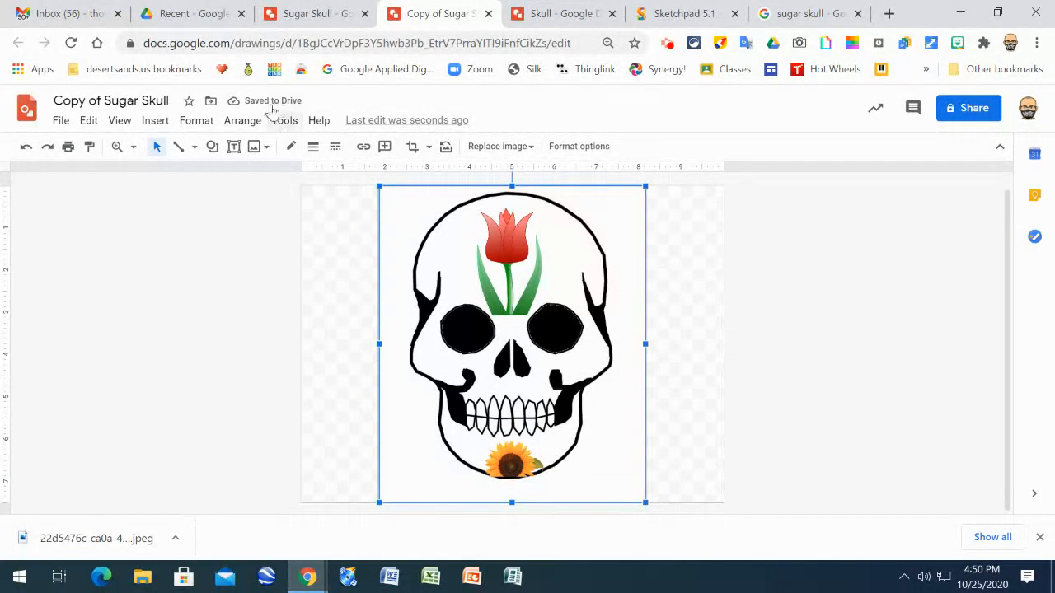
Reopen the web image search and change the query from sunflowers to transparent mums
click(155, 120)
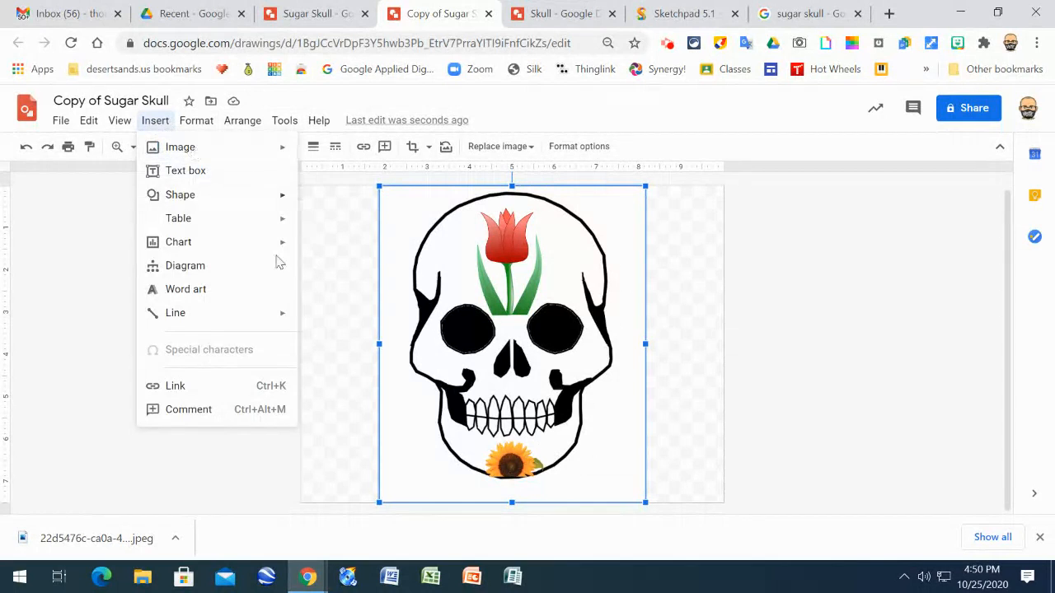
mouse_move(208, 170)
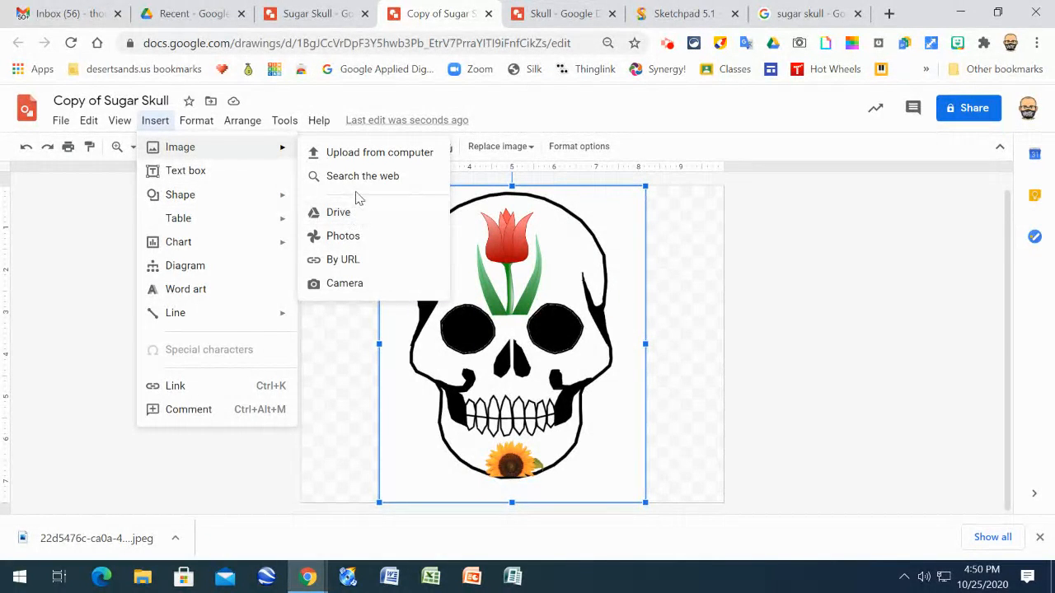
mouse_move(356, 178)
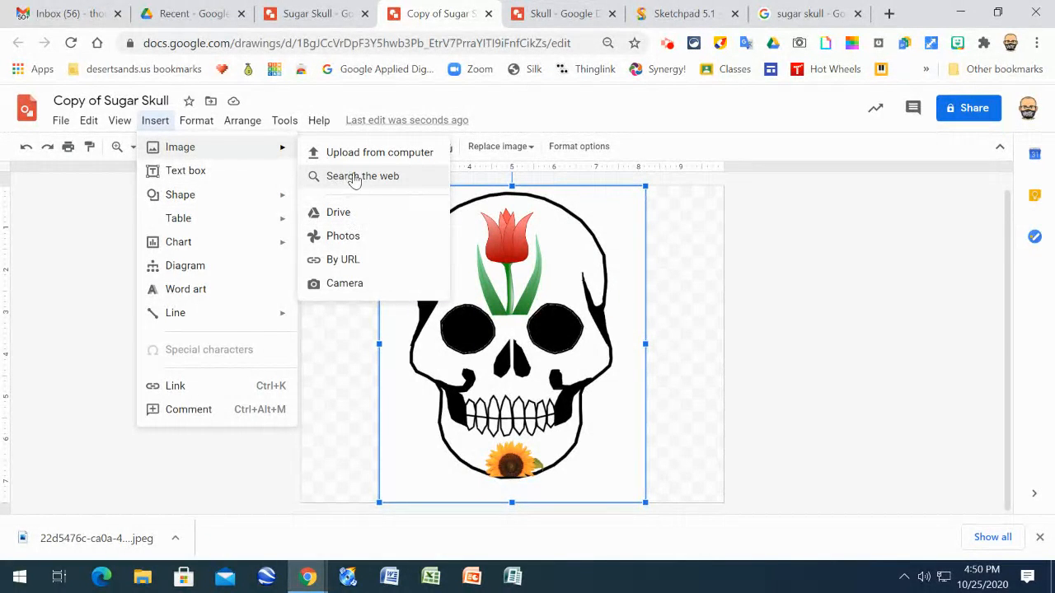
mouse_move(348, 178)
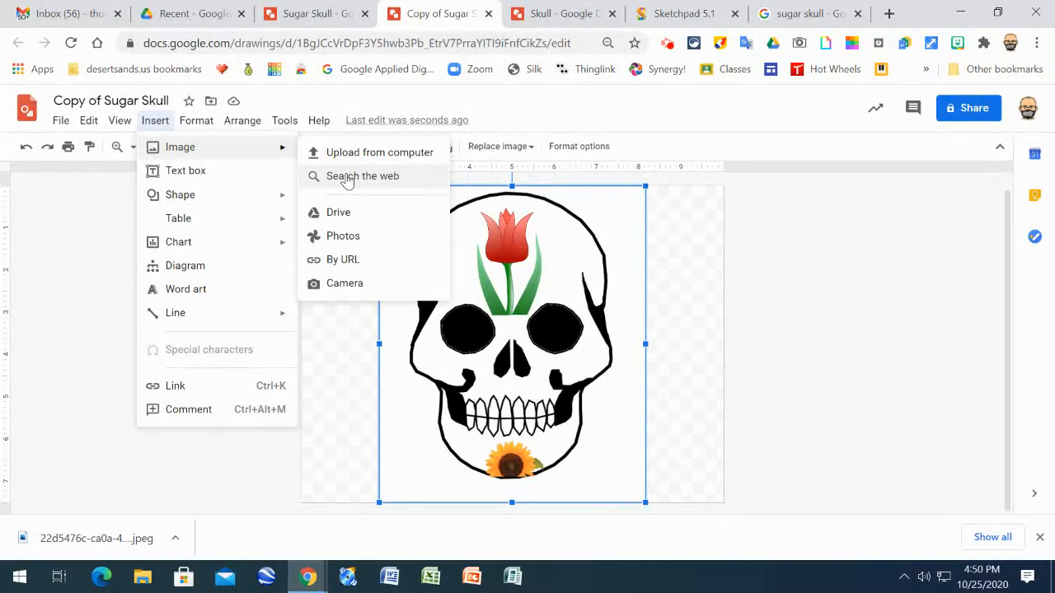
click(363, 175)
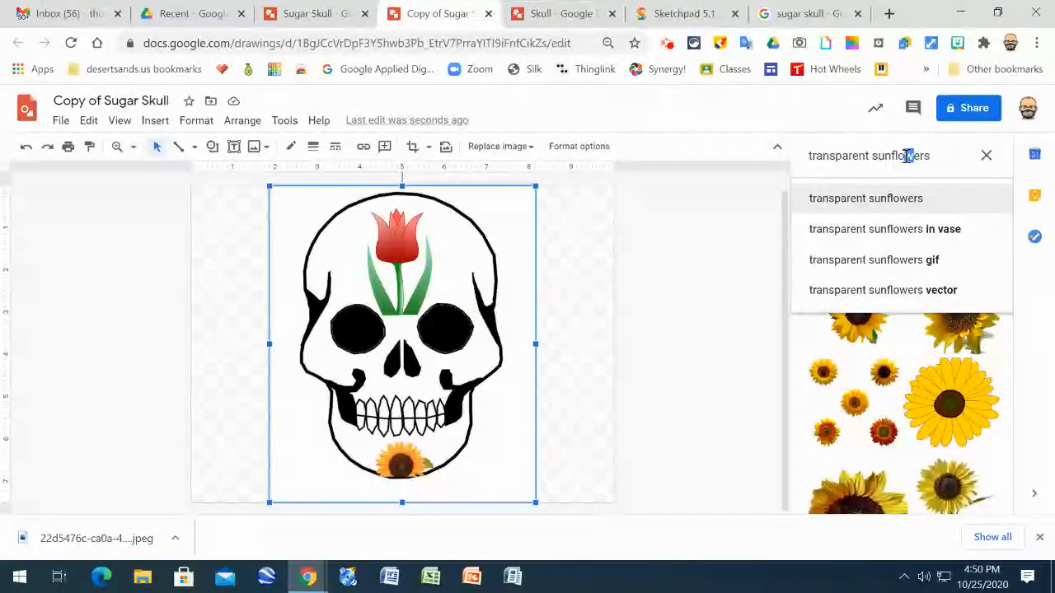
double_click(907, 155)
text(mum)
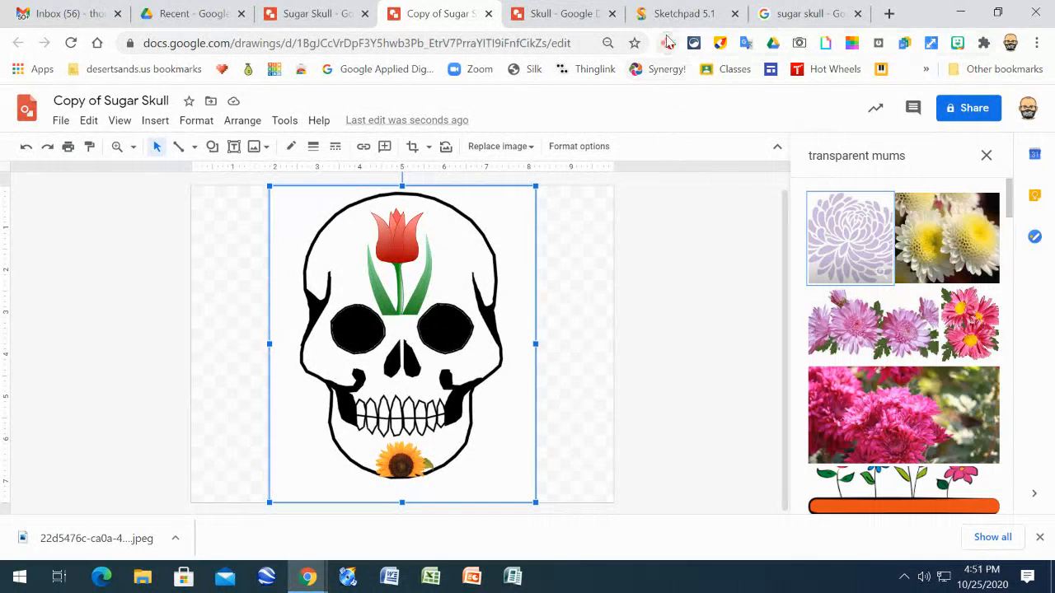
Revisit the sugar skull image results in Chrome for design reference
click(808, 13)
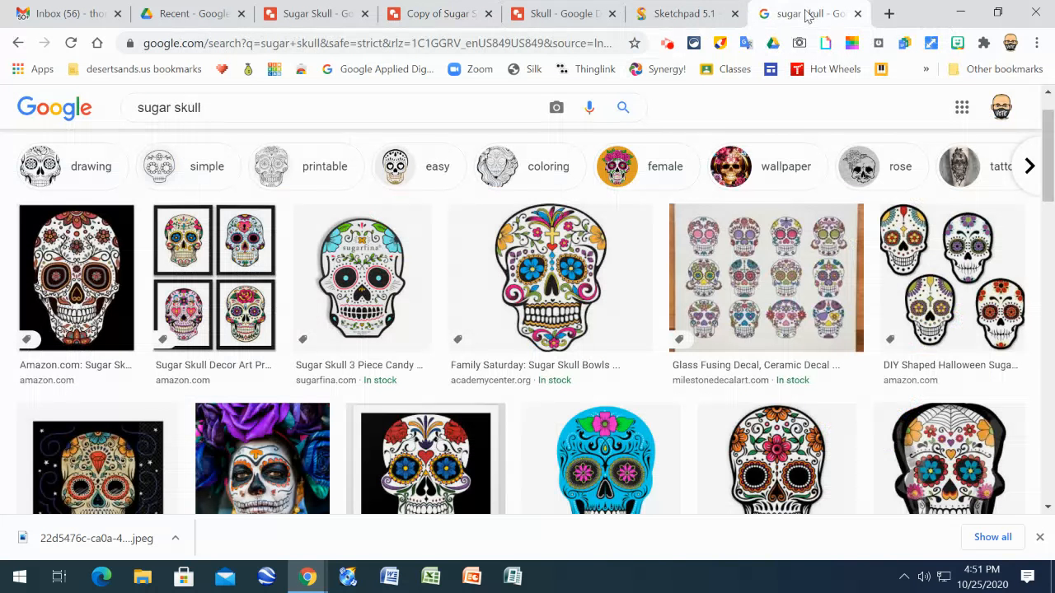
mouse_move(491, 265)
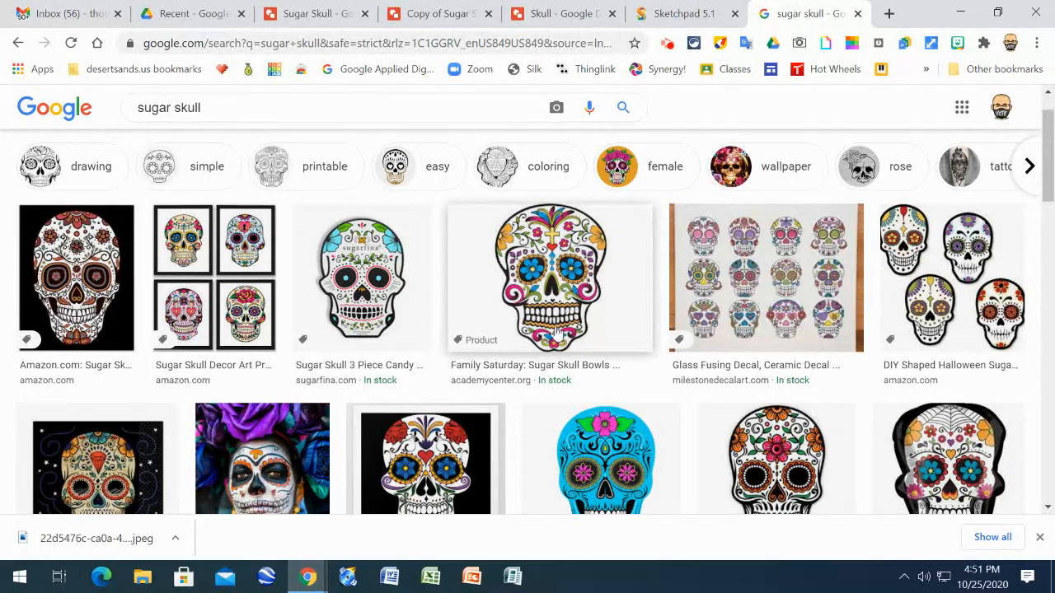
mouse_move(497, 272)
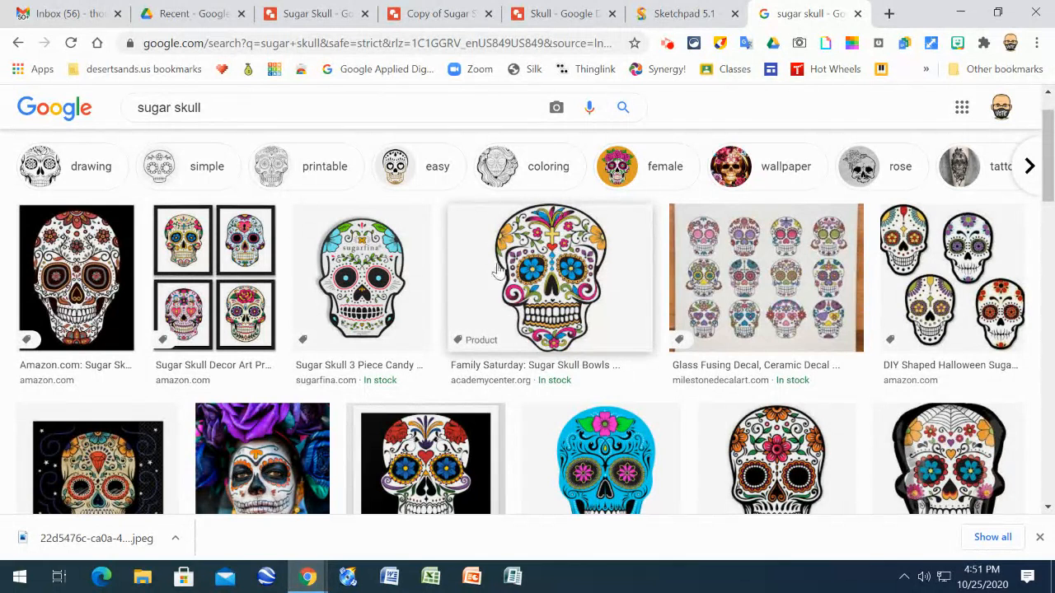
mouse_move(541, 257)
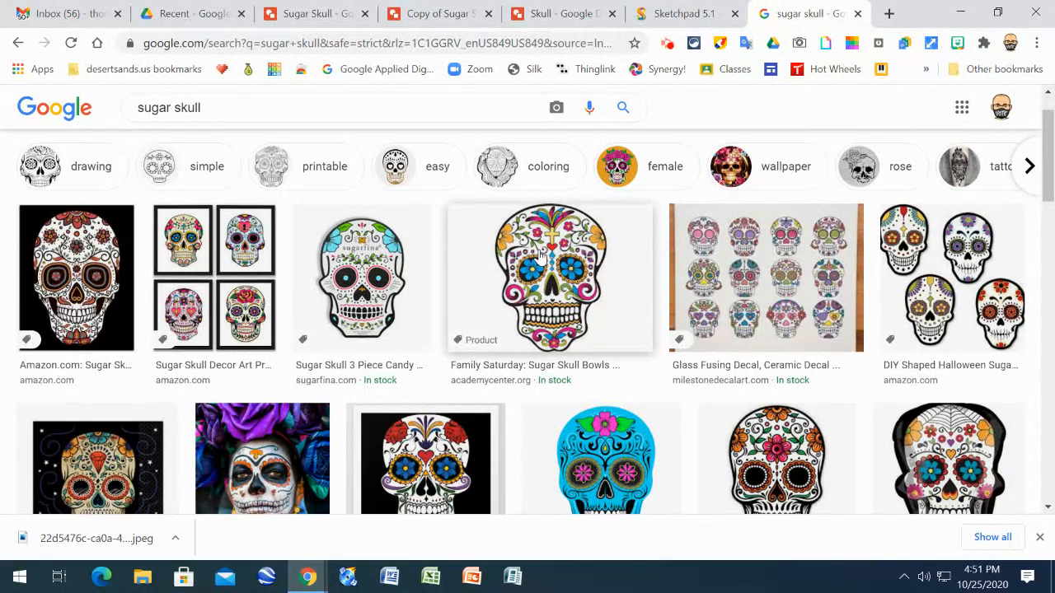
mouse_move(439, 13)
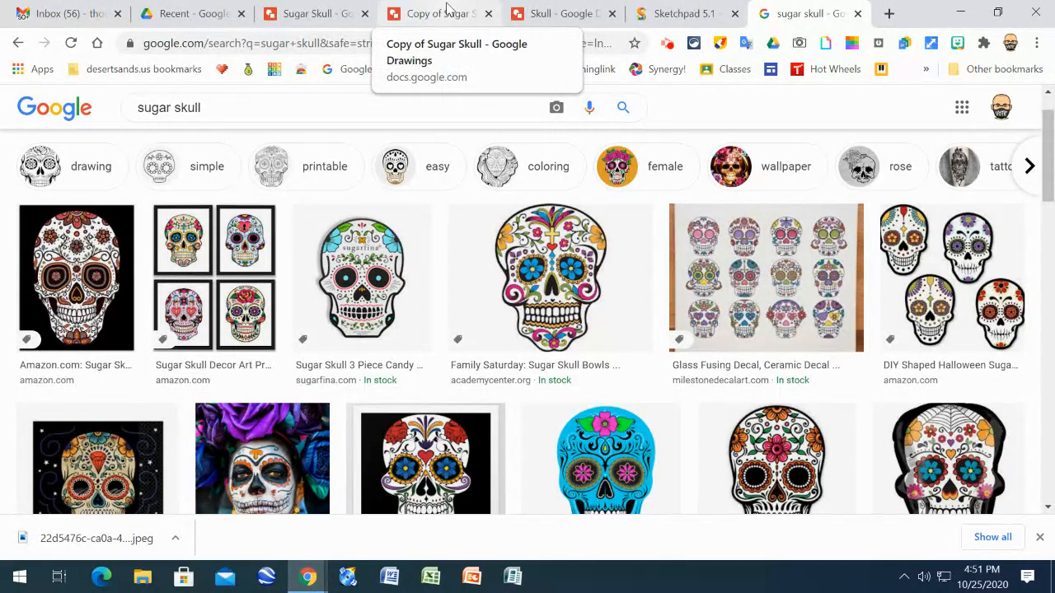
Return to the skull drawing and browse the Insert > Shape galleries without adding a shape
click(437, 13)
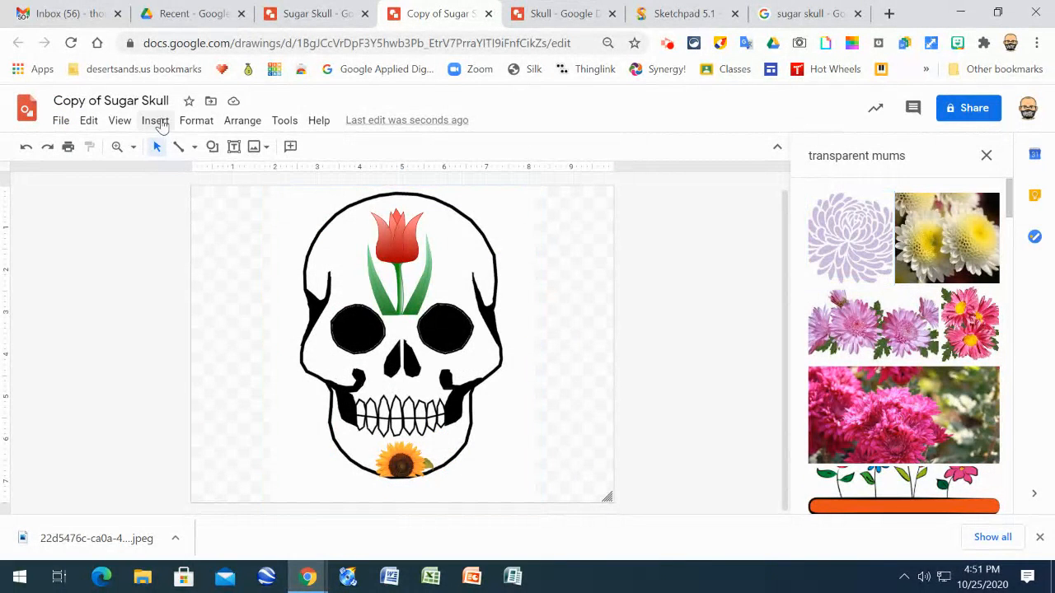
click(155, 119)
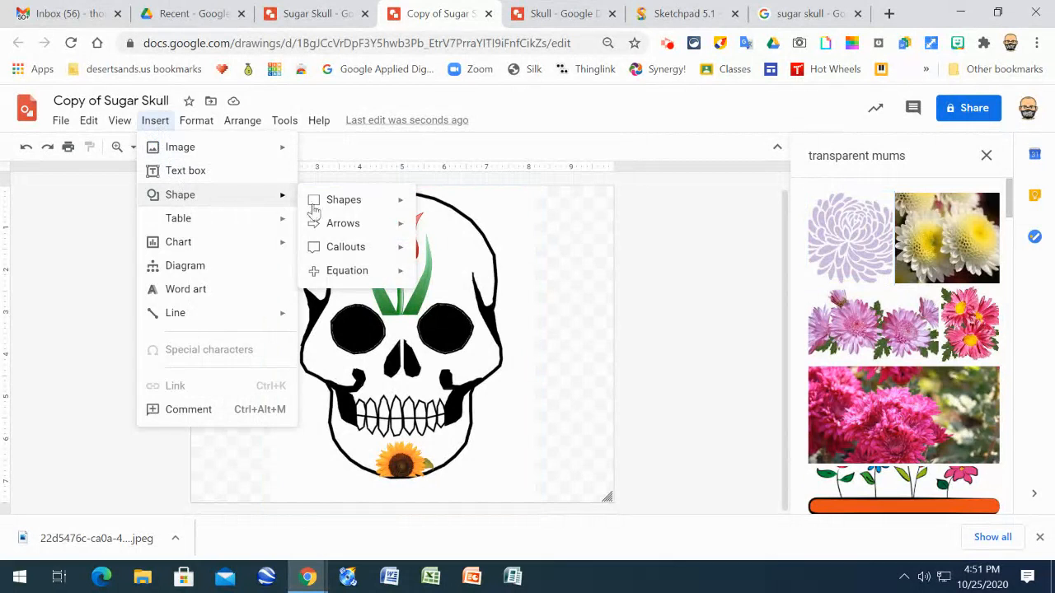
click(342, 199)
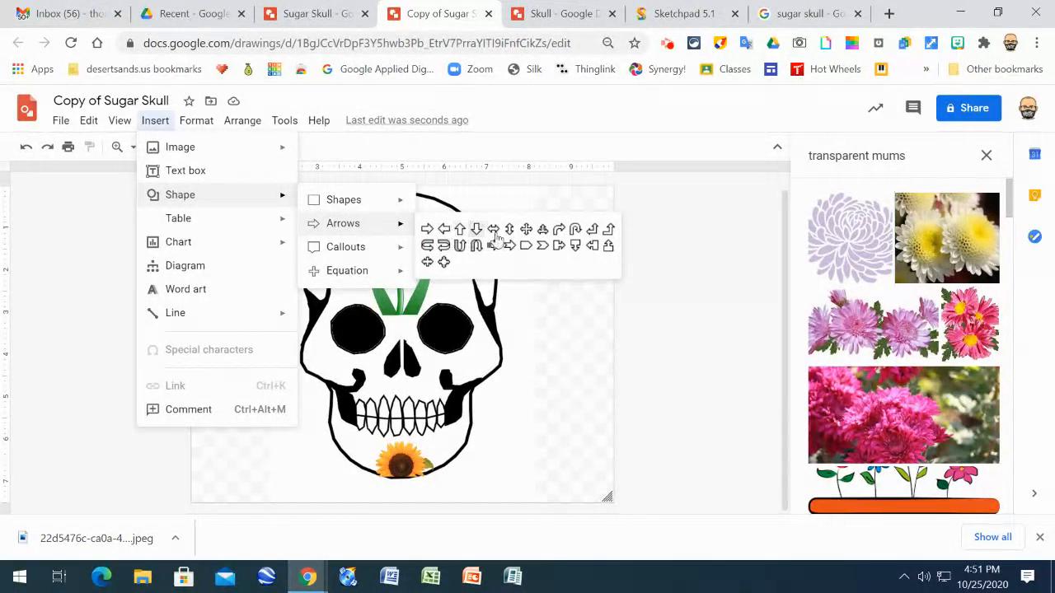
click(343, 199)
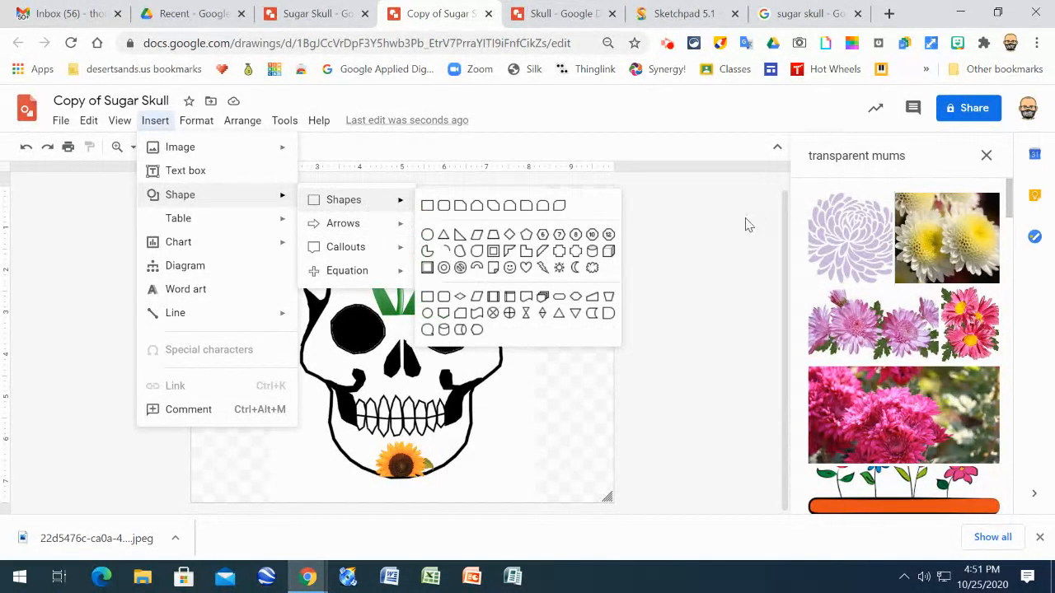
mouse_move(697, 289)
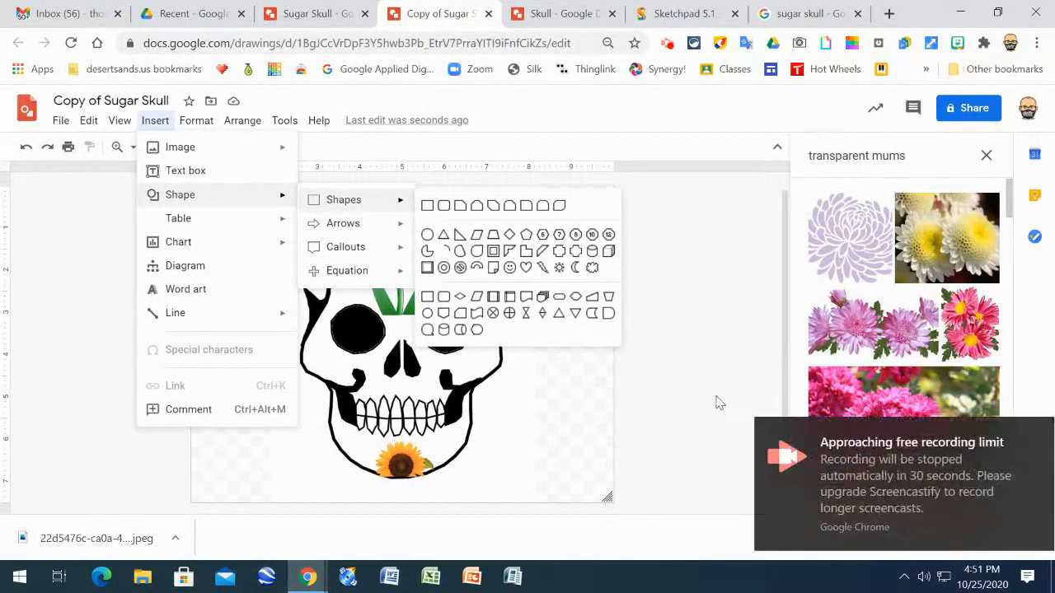
mouse_move(678, 317)
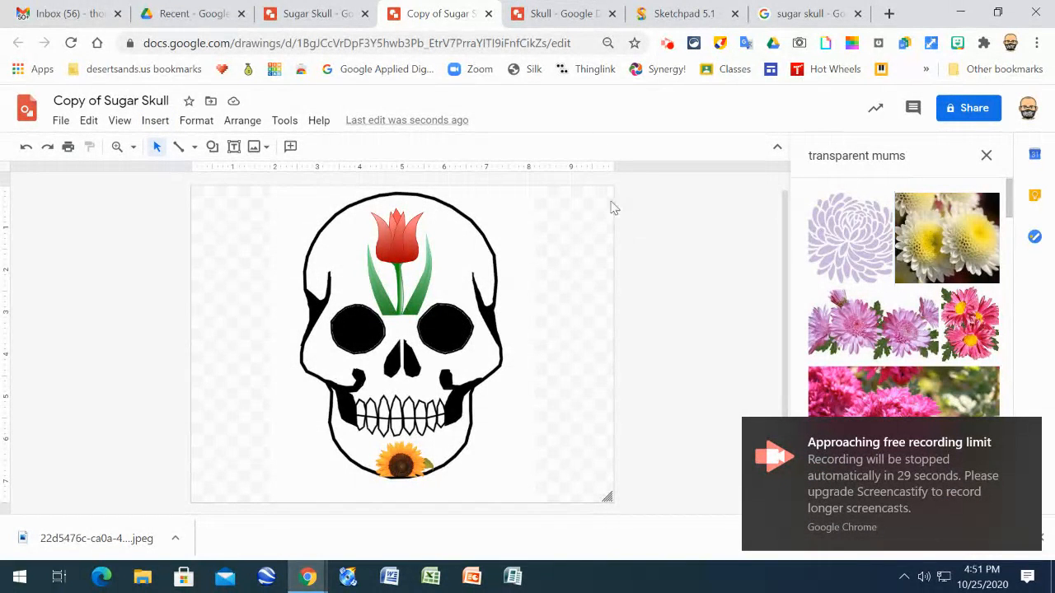
mouse_move(857, 409)
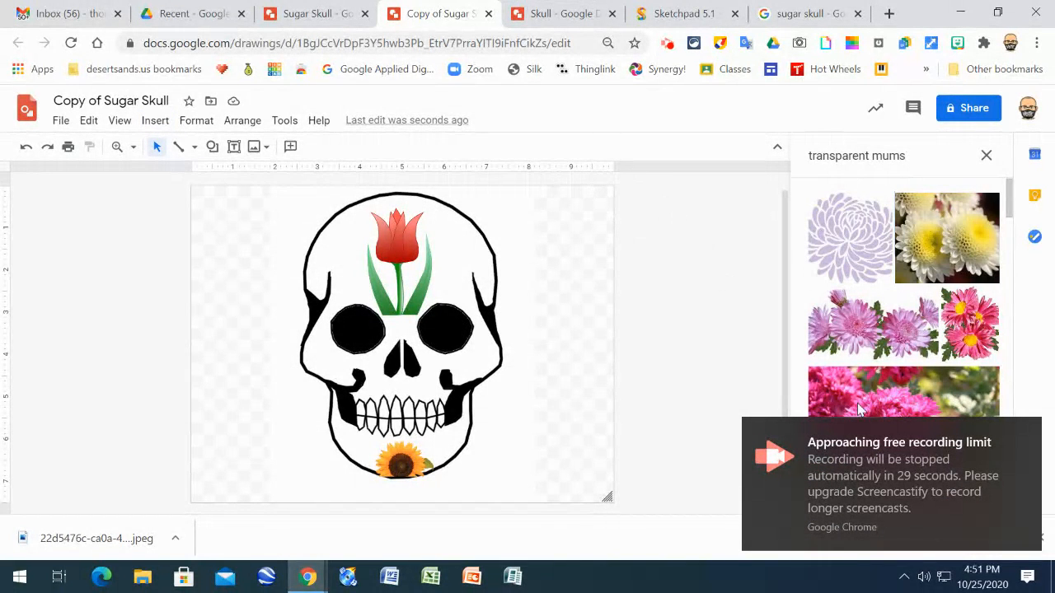